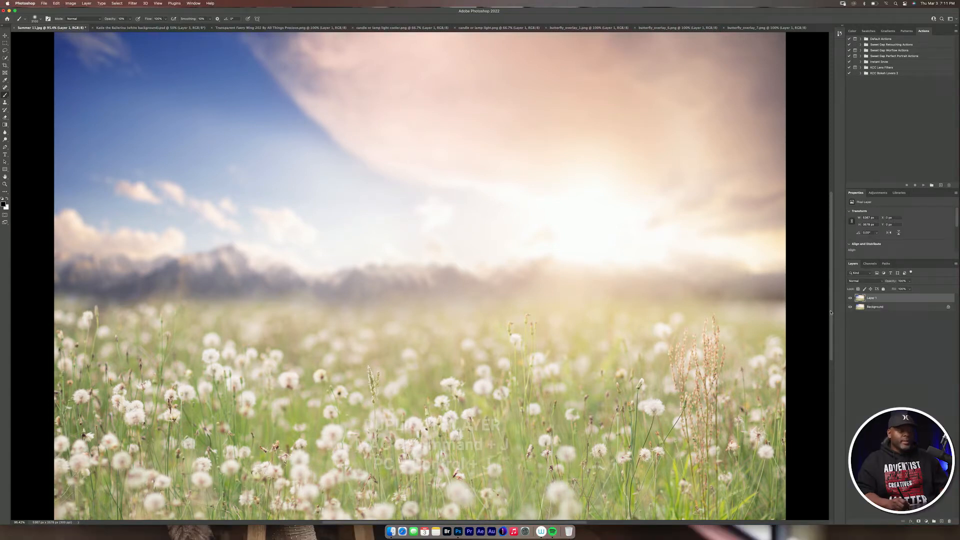
- Duplicate the dandelion field background layer and name the copy 'Copy'
{"action": "key", "text": "cmd+j"}
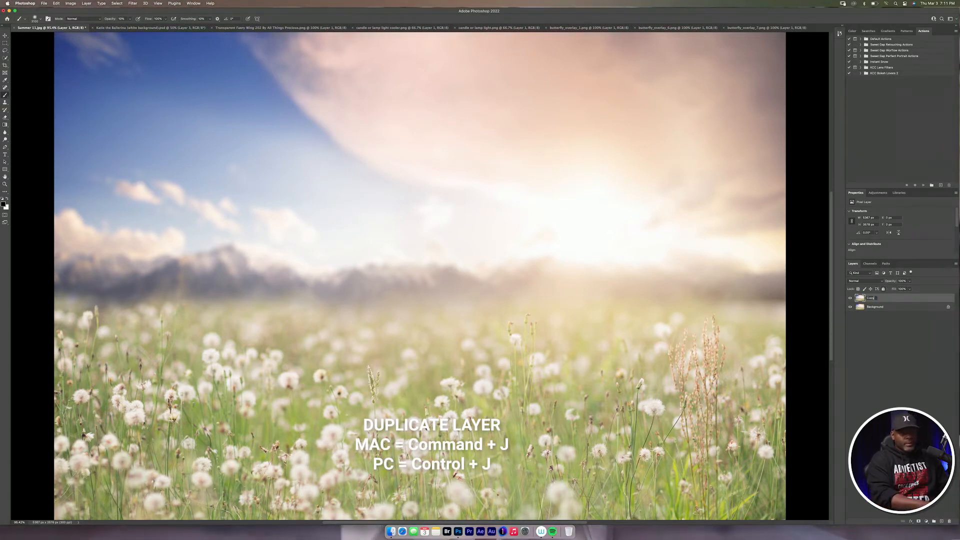
{"action": "key", "text": "cmd+j"}
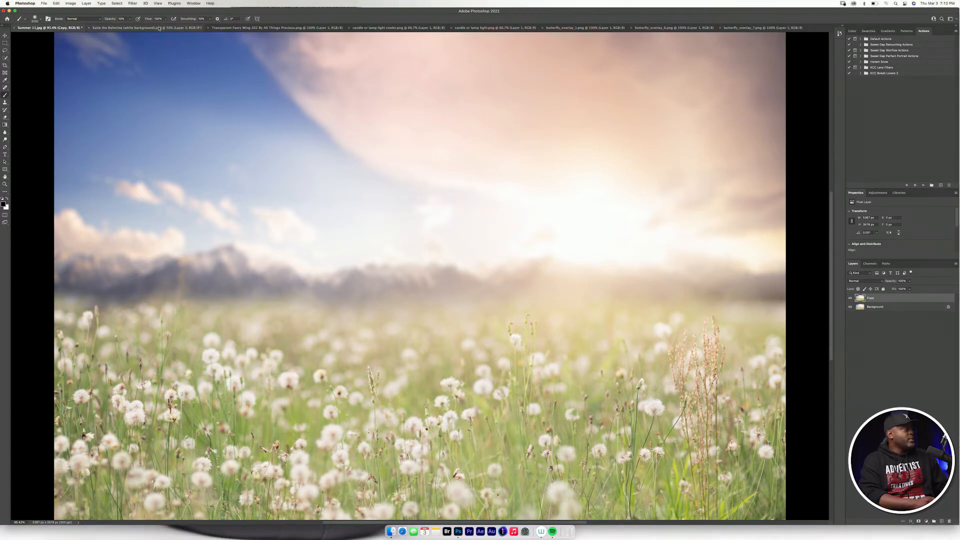
- Carry the cut-out ballerina with lantern from her document into the Summer meadow scene
{"action": "left_click", "coordinate": [141, 28]}
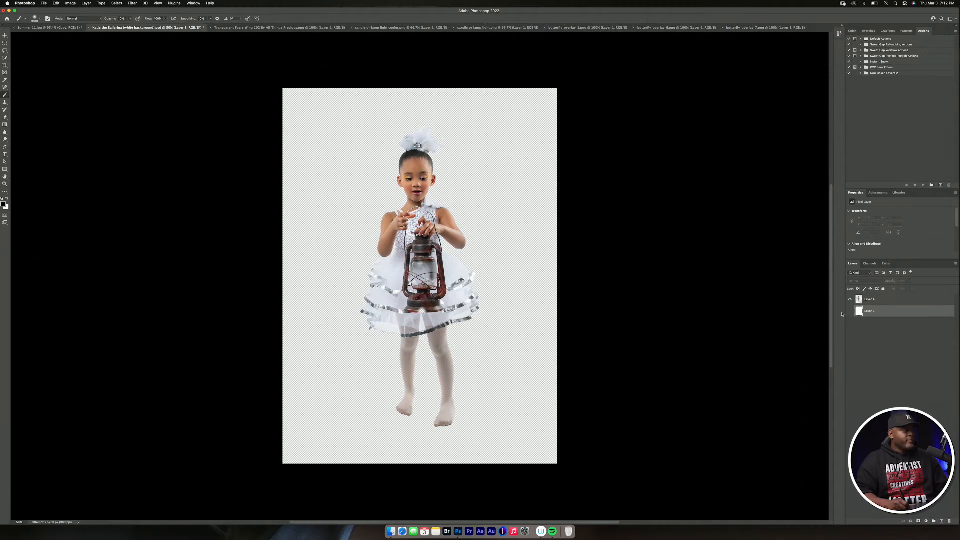
{"action": "mouse_move", "coordinate": [141, 78]}
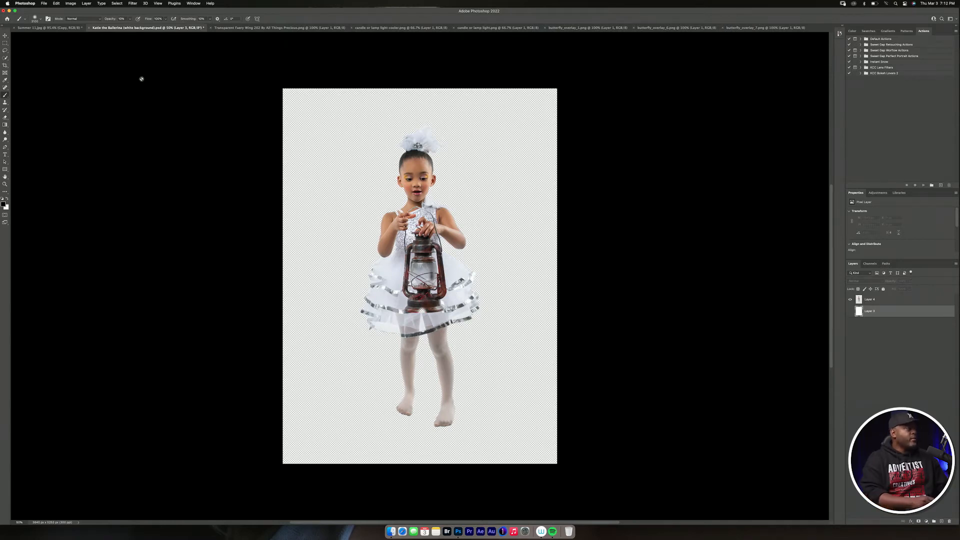
{"action": "mouse_move", "coordinate": [281, 163]}
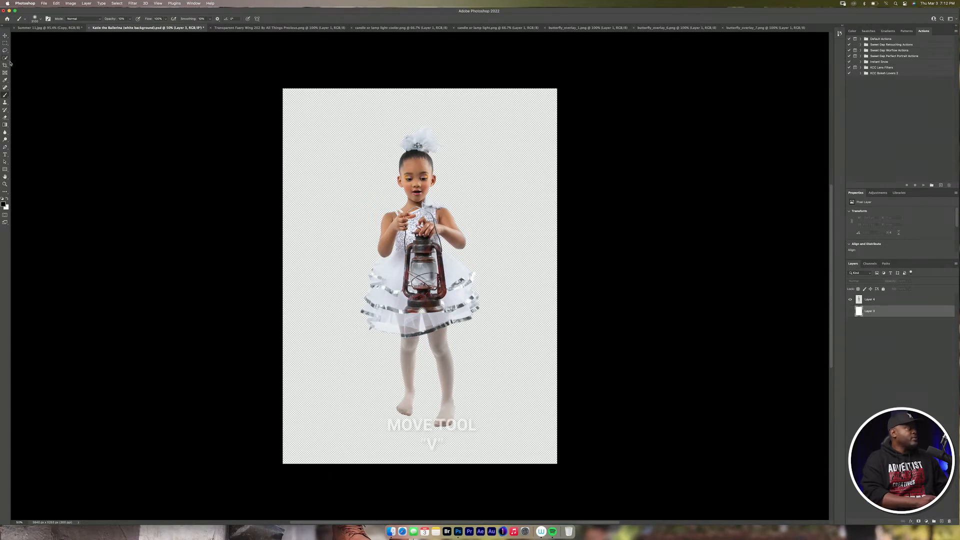
{"action": "key", "text": "v"}
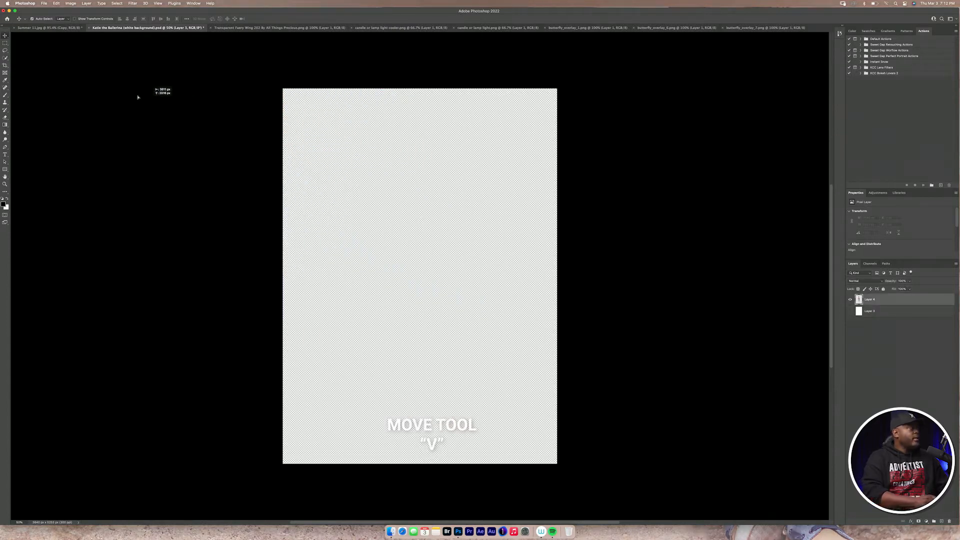
{"action": "left_click", "coordinate": [43, 28]}
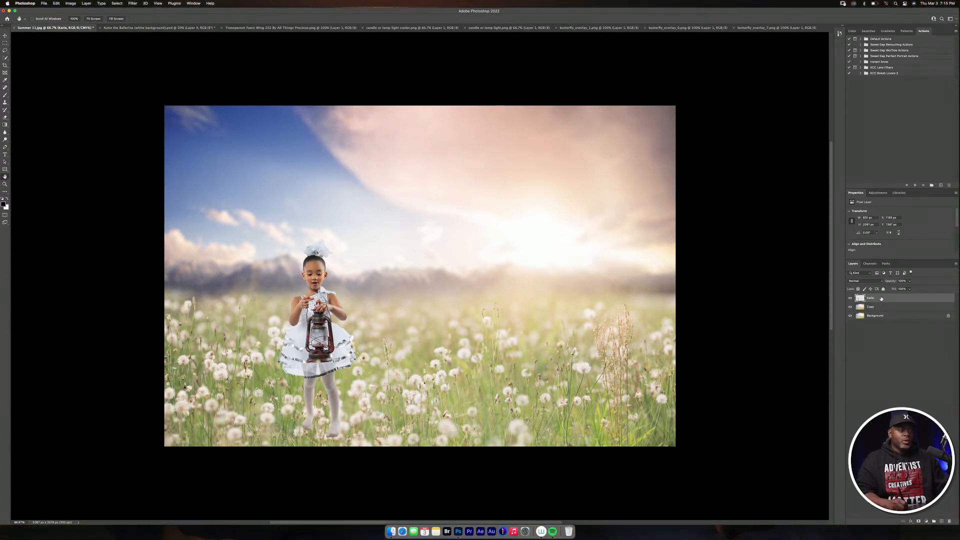
- Move the Copy field layer above the ballerina and add a layer mask to it
{"action": "left_click", "coordinate": [870, 307]}
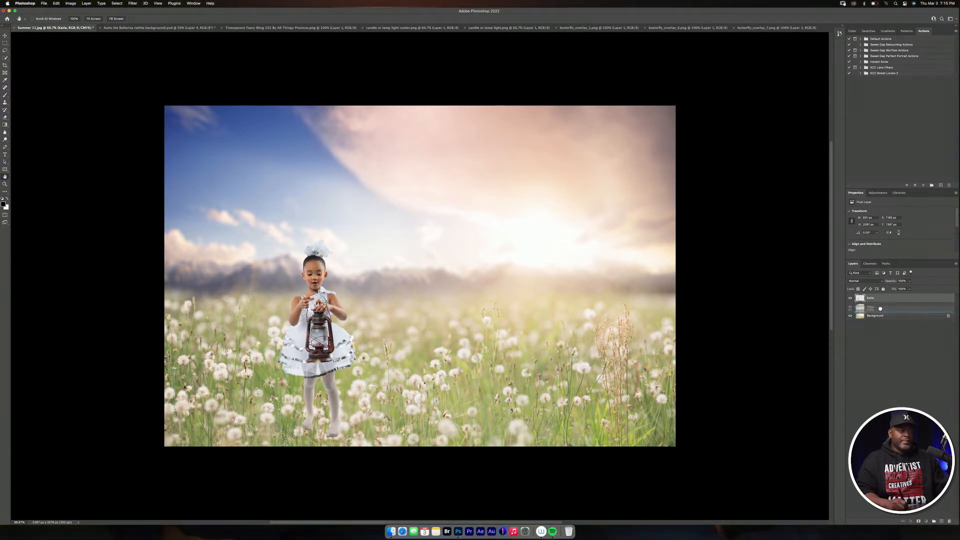
{"action": "left_click", "coordinate": [850, 307]}
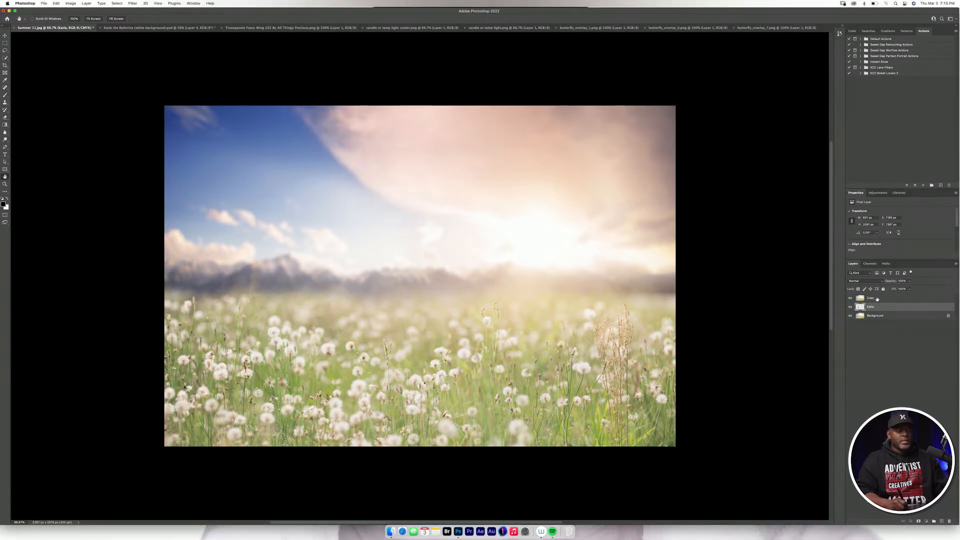
{"action": "left_click", "coordinate": [869, 298]}
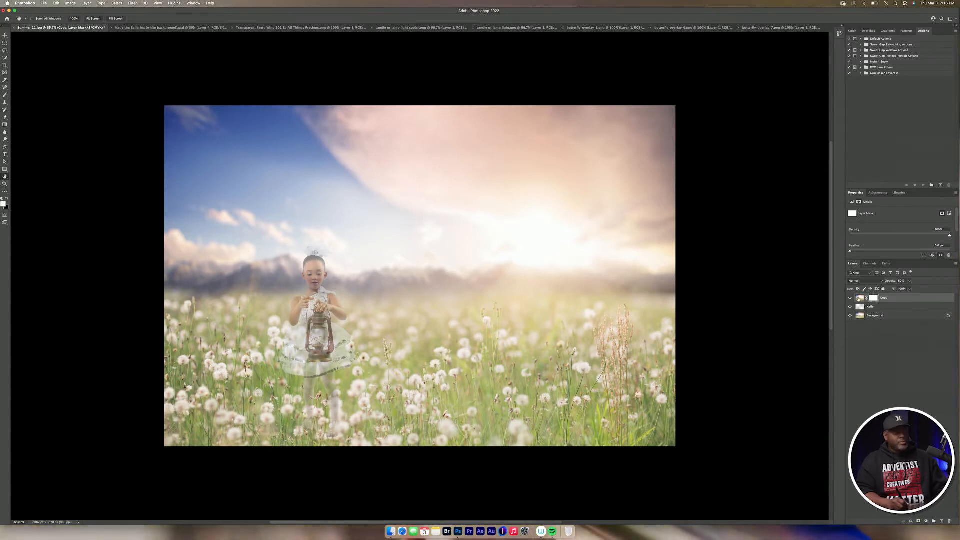
{"action": "mouse_move", "coordinate": [201, 204]}
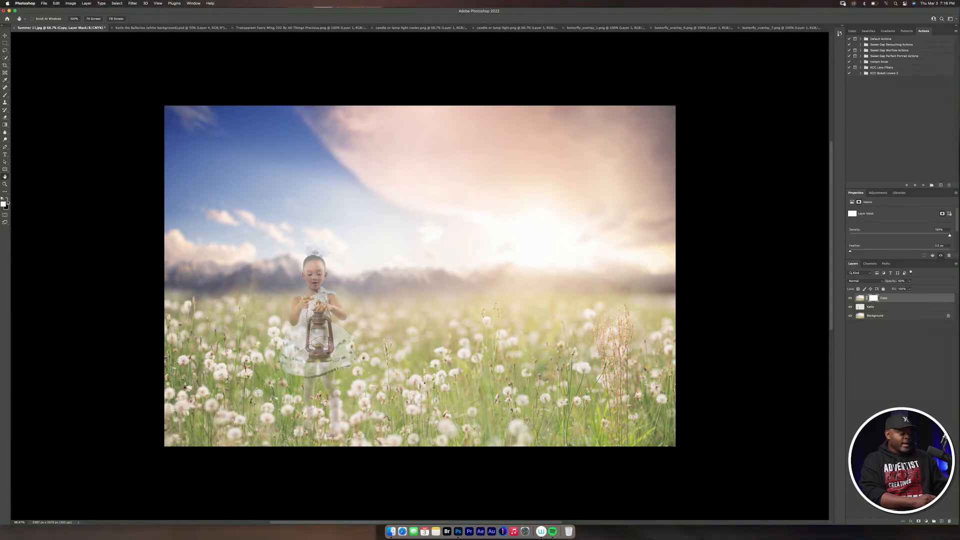
- Paint black on the Copy mask over the ballerina, adjusting brush size and softness
{"action": "left_click", "coordinate": [5, 80]}
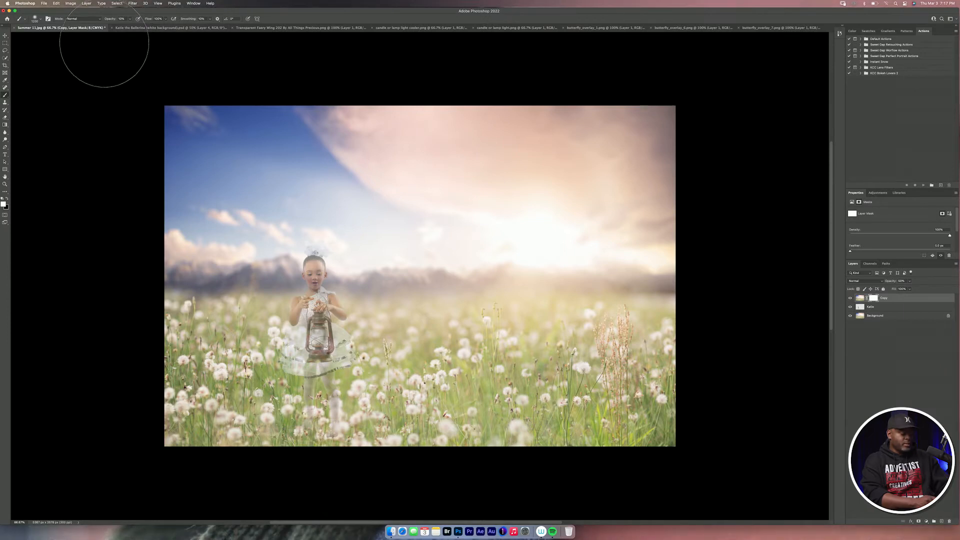
{"action": "mouse_move", "coordinate": [153, 49]}
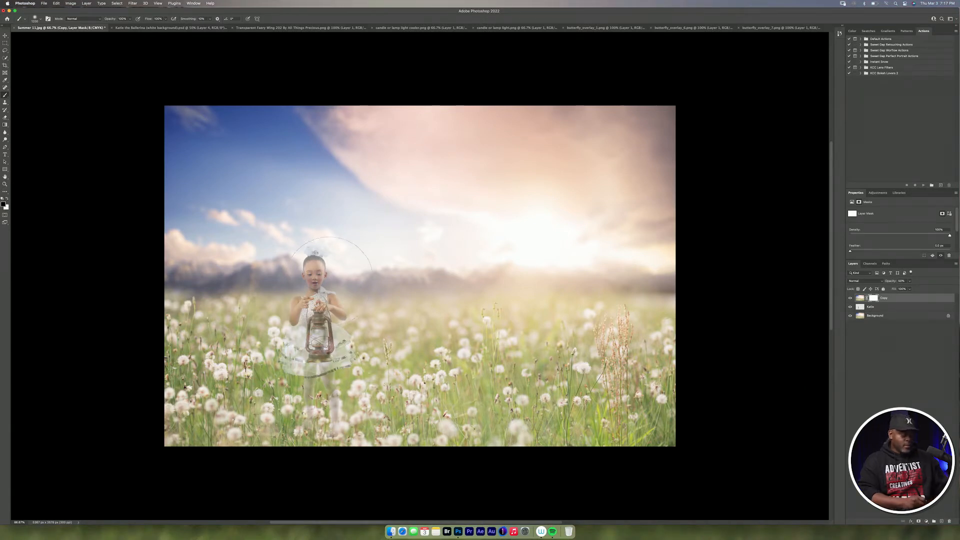
{"action": "mouse_move", "coordinate": [312, 270]}
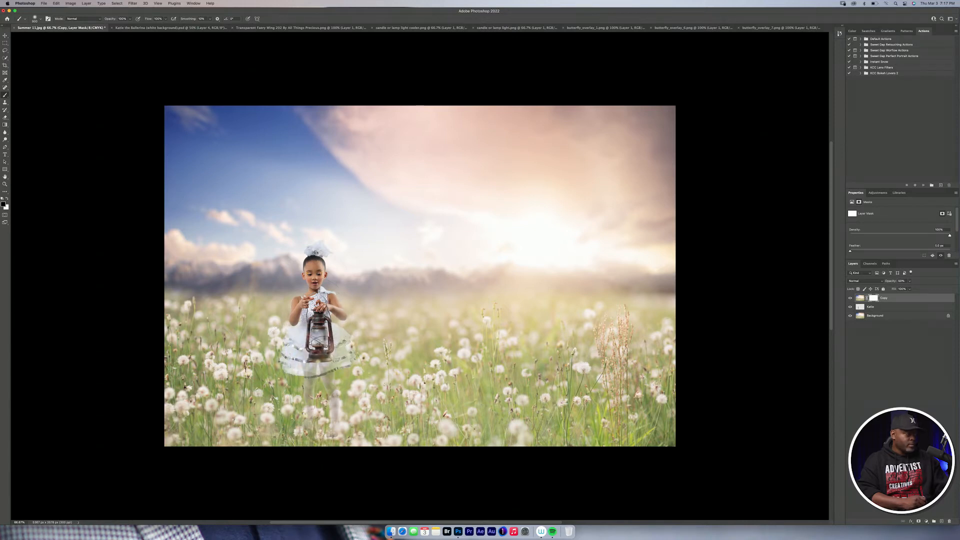
{"action": "right_click", "coordinate": [383, 358]}
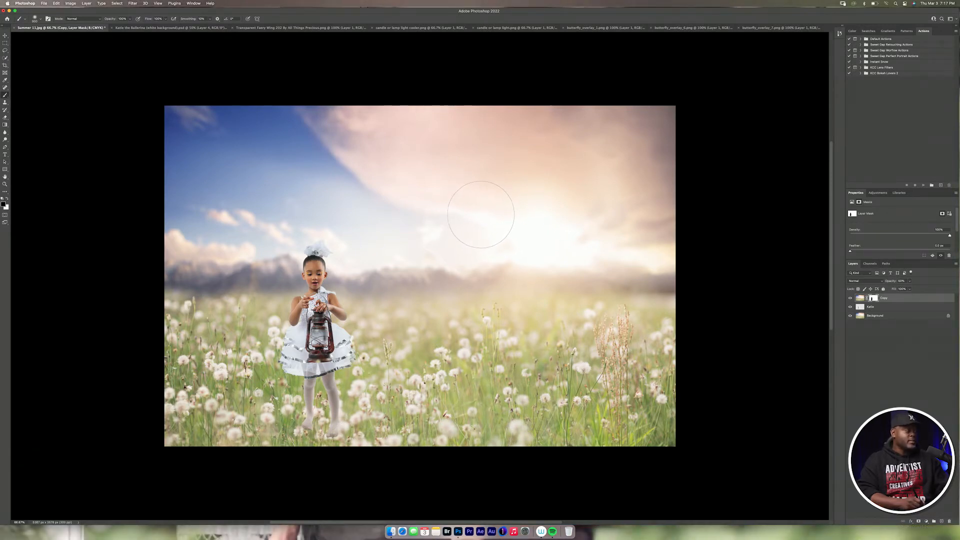
{"action": "mouse_move", "coordinate": [749, 304]}
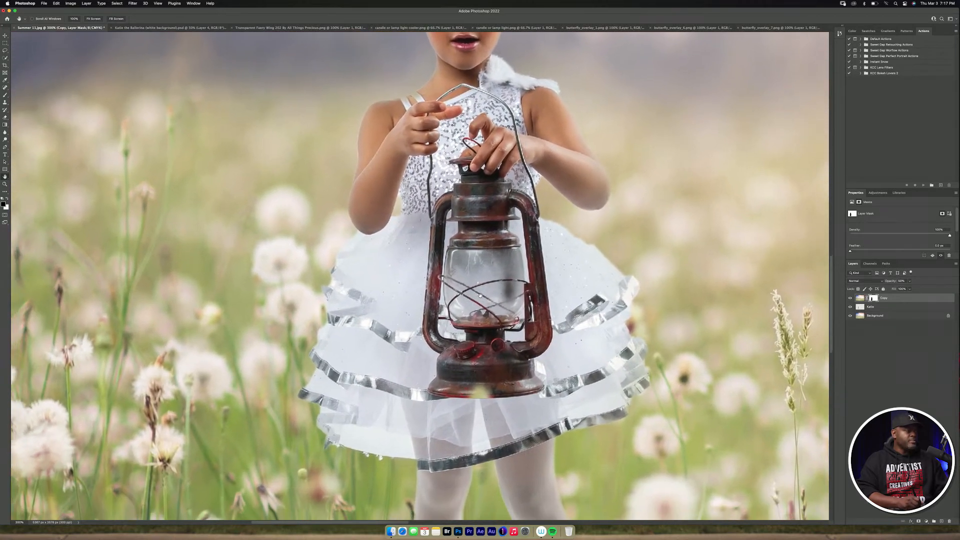
- Paint white on the Copy mask around her legs so grass and dandelions overlap her feet
{"action": "scroll", "scroll_direction": "down", "scroll_amount": 3}
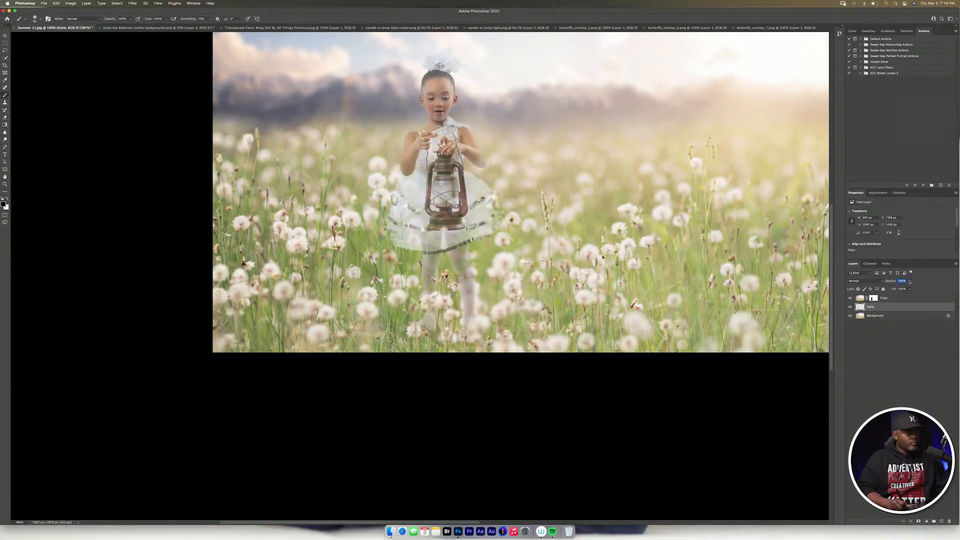
{"action": "left_click", "coordinate": [874, 298]}
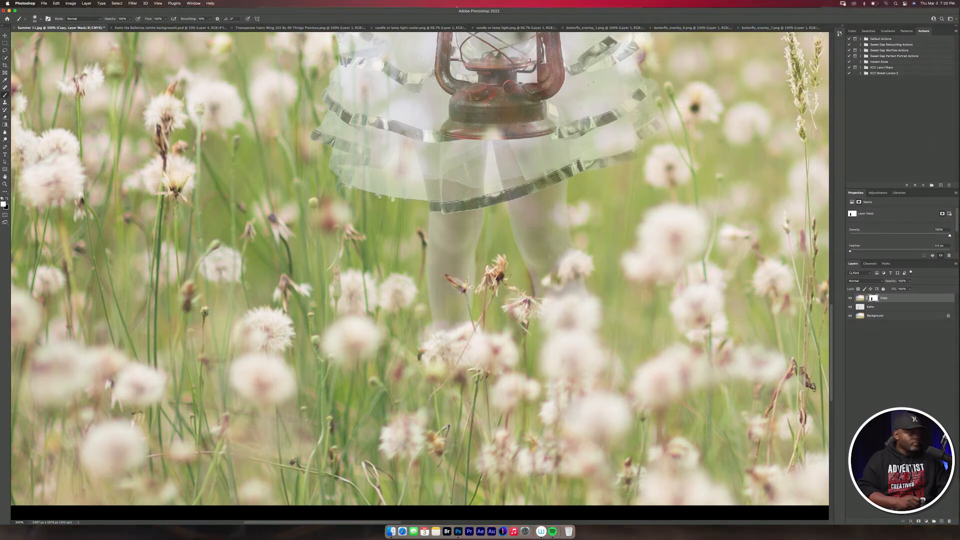
{"action": "left_click", "coordinate": [872, 306]}
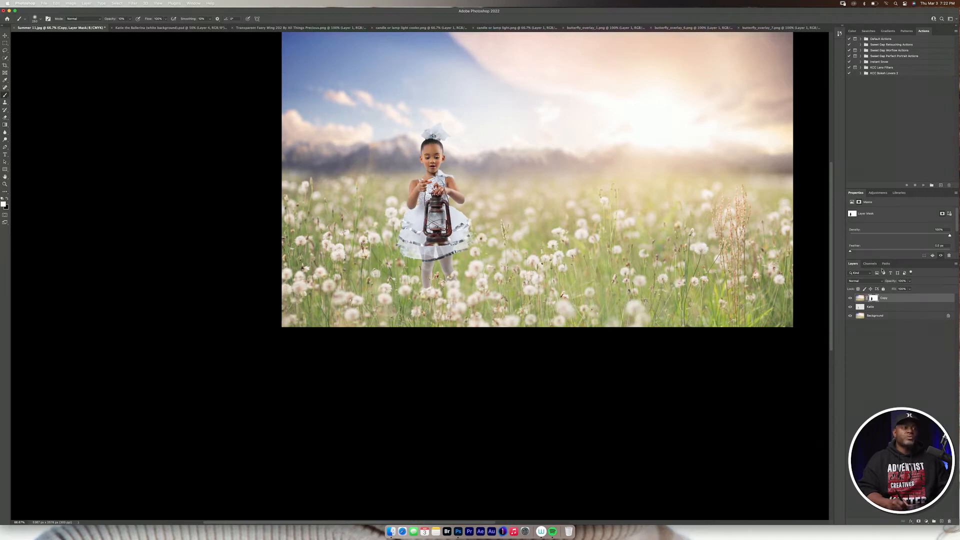
{"action": "mouse_move", "coordinate": [579, 12]}
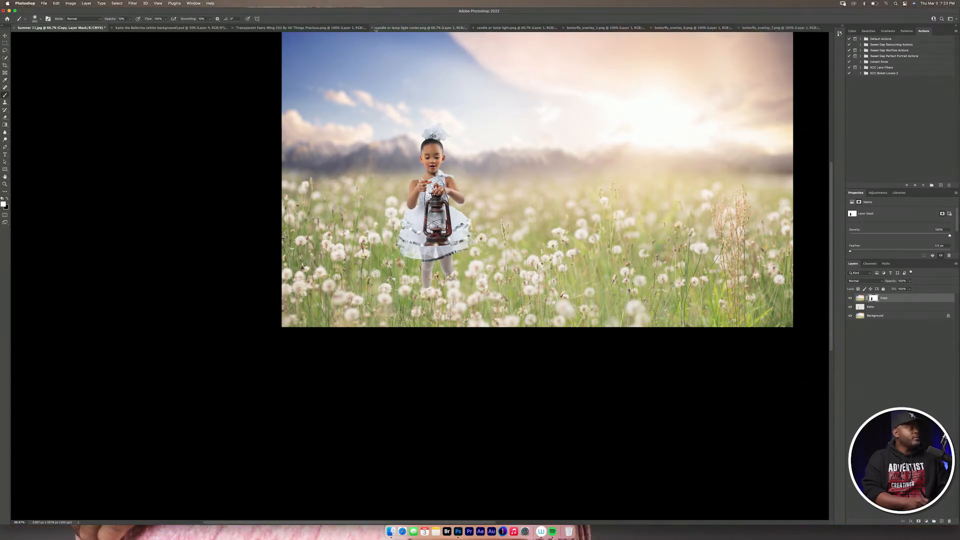
{"action": "mouse_move", "coordinate": [300, 28]}
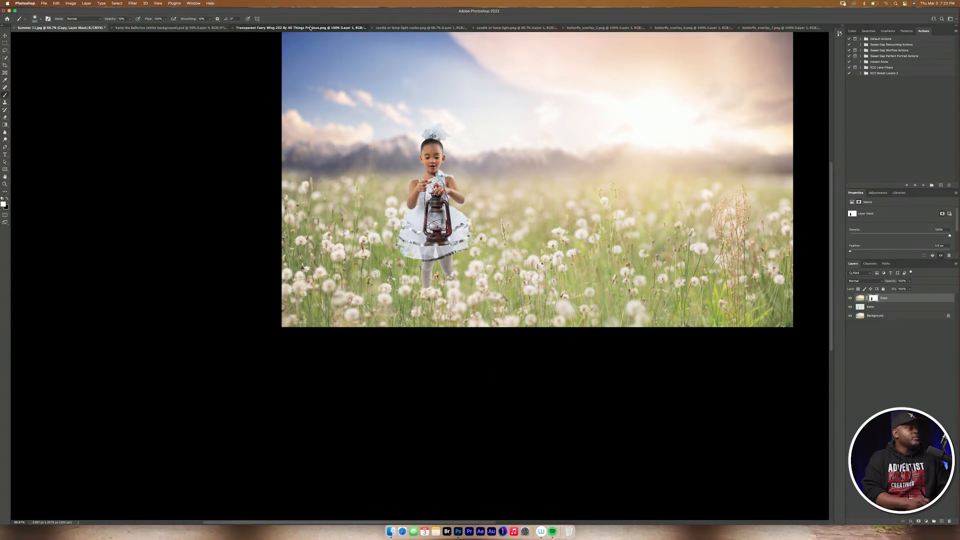
- Bring the pink fairy wing from its document into the meadow scene at the ballerina's back
{"action": "left_click", "coordinate": [300, 28]}
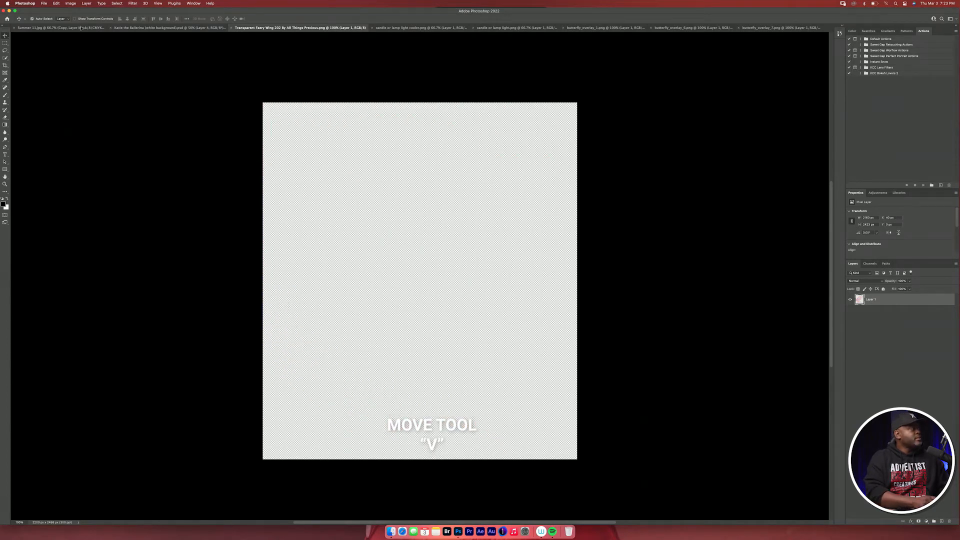
{"action": "left_click", "coordinate": [55, 28]}
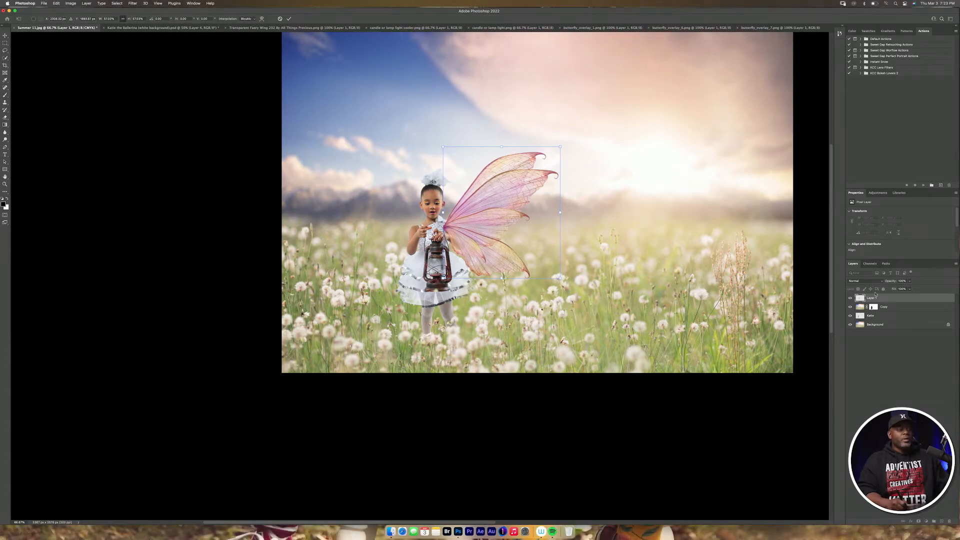
{"action": "mouse_move", "coordinate": [525, 64]}
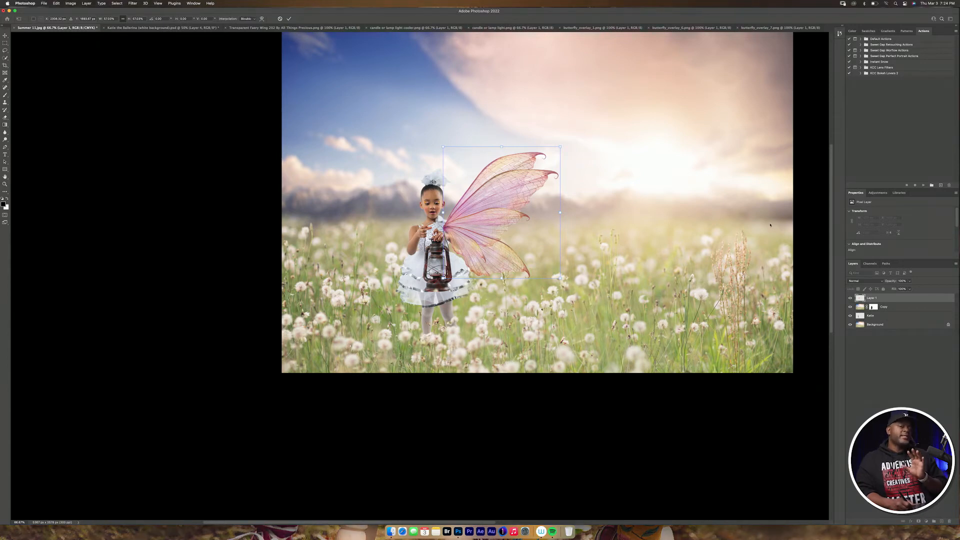
{"action": "mouse_move", "coordinate": [776, 222]}
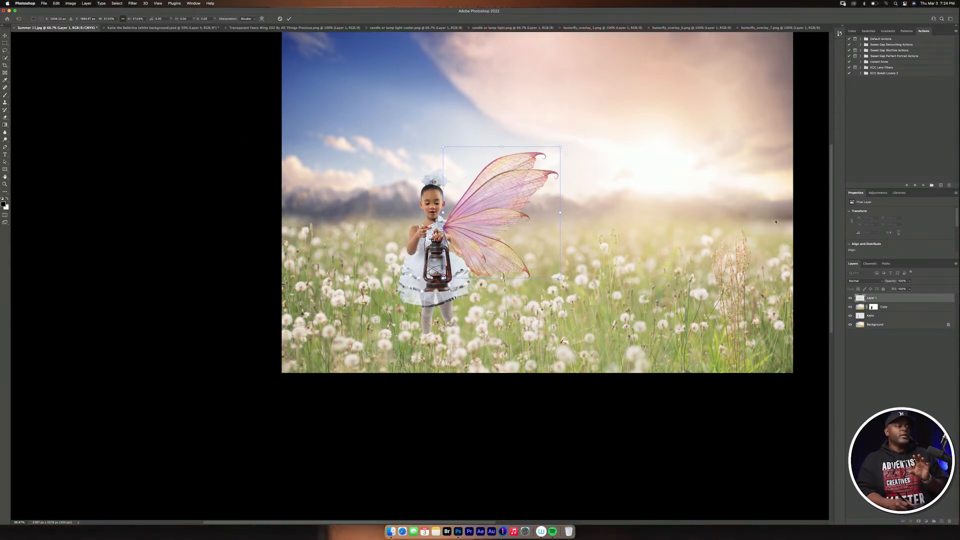
{"action": "mouse_move", "coordinate": [806, 169]}
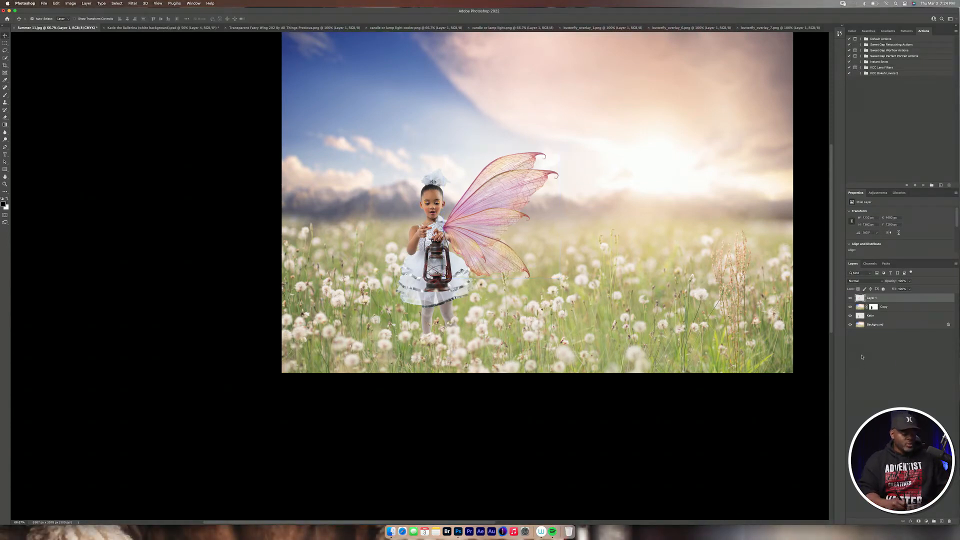
- Duplicate the wing, flip it horizontally for the other side, and add a mask to it
{"action": "key", "text": "cmd+j"}
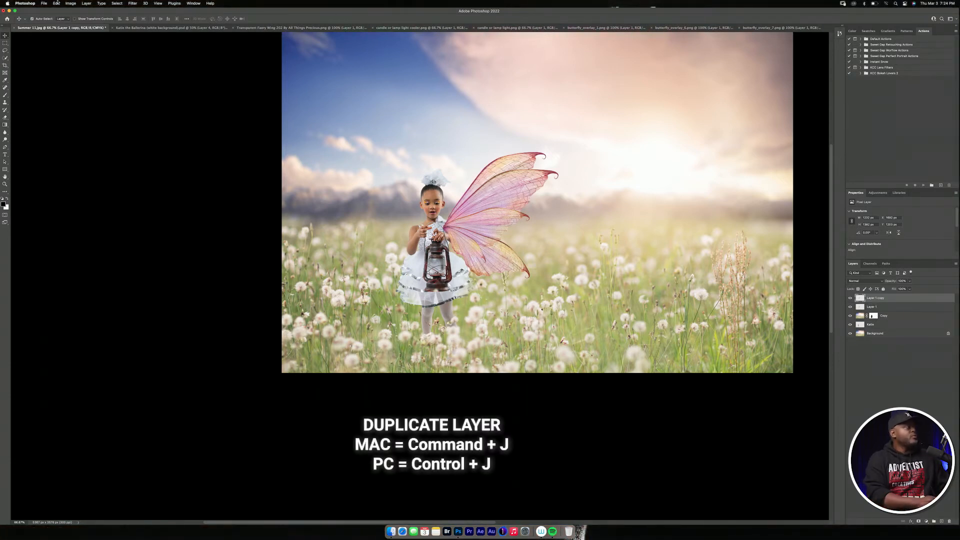
{"action": "left_click", "coordinate": [56, 3]}
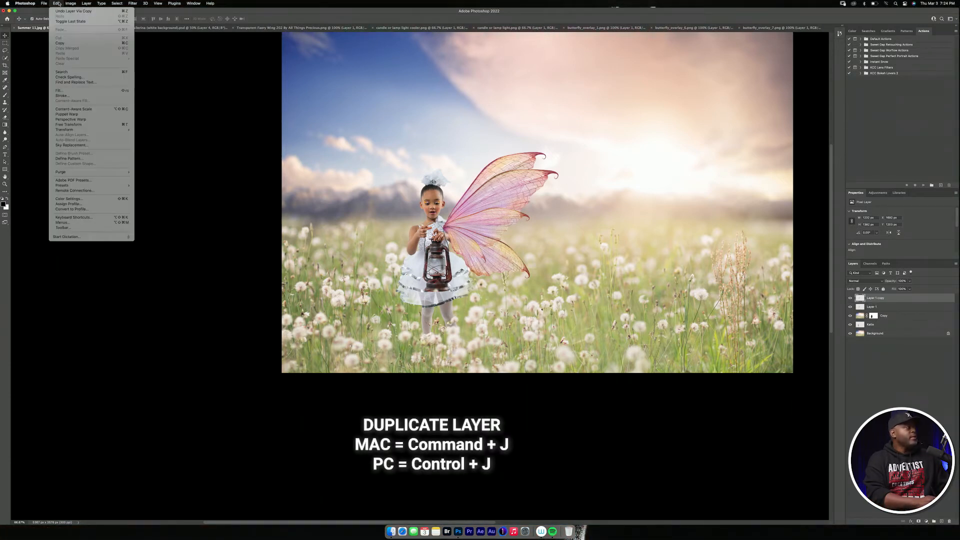
{"action": "mouse_move", "coordinate": [70, 119]}
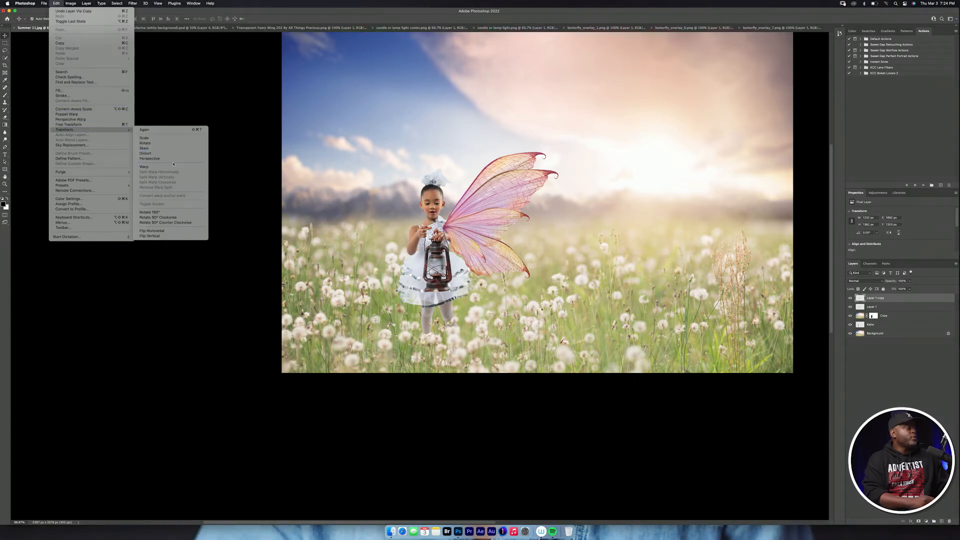
{"action": "mouse_move", "coordinate": [151, 231]}
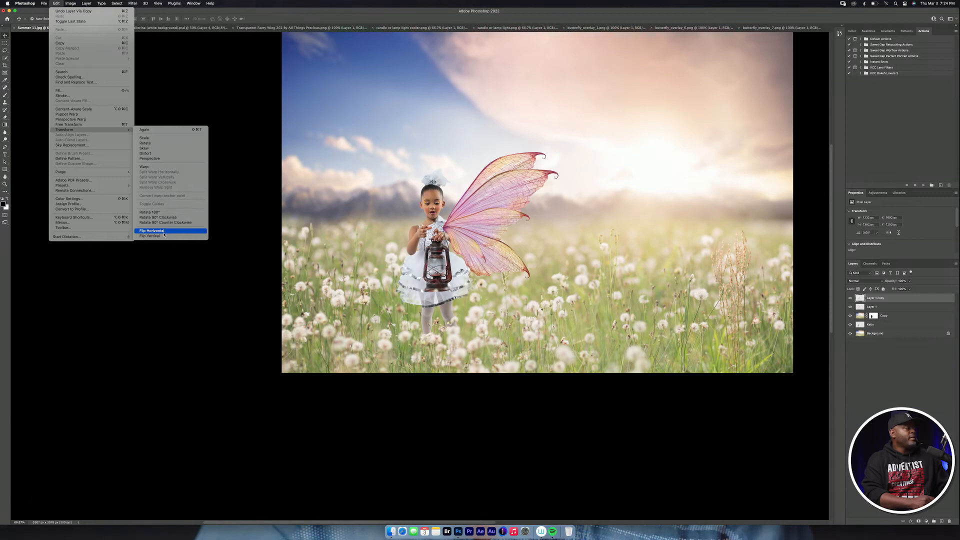
{"action": "left_click", "coordinate": [151, 231]}
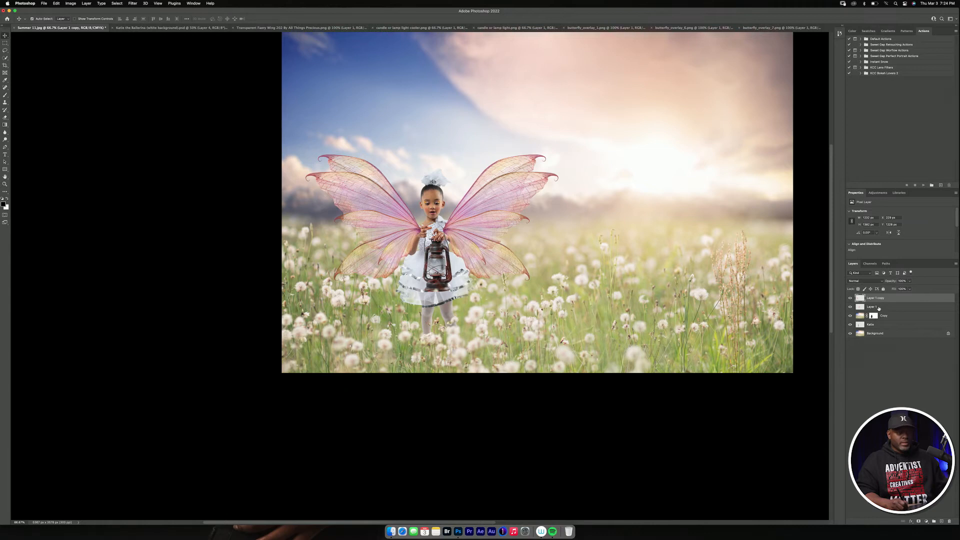
{"action": "left_click", "coordinate": [883, 298]}
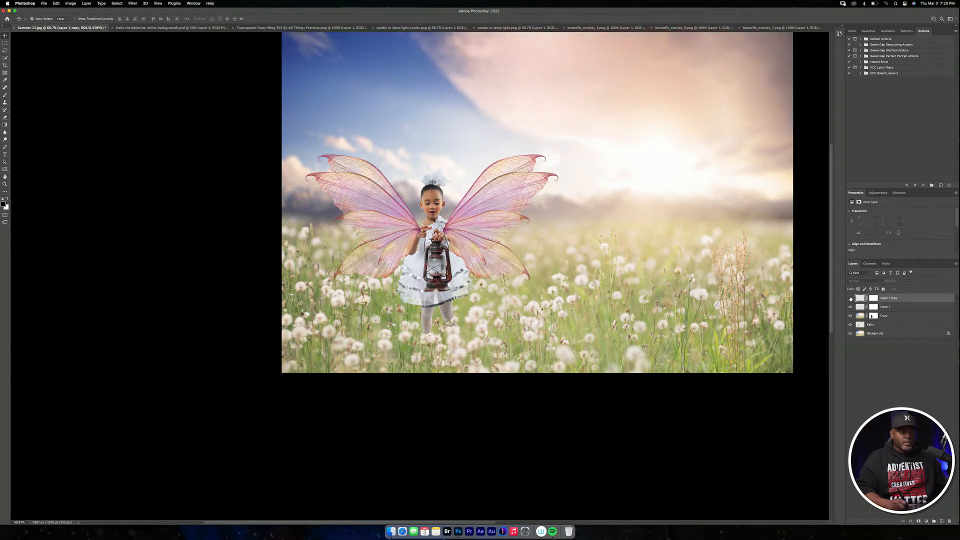
- Add a layer mask to the second wing layer
{"action": "left_click", "coordinate": [888, 298]}
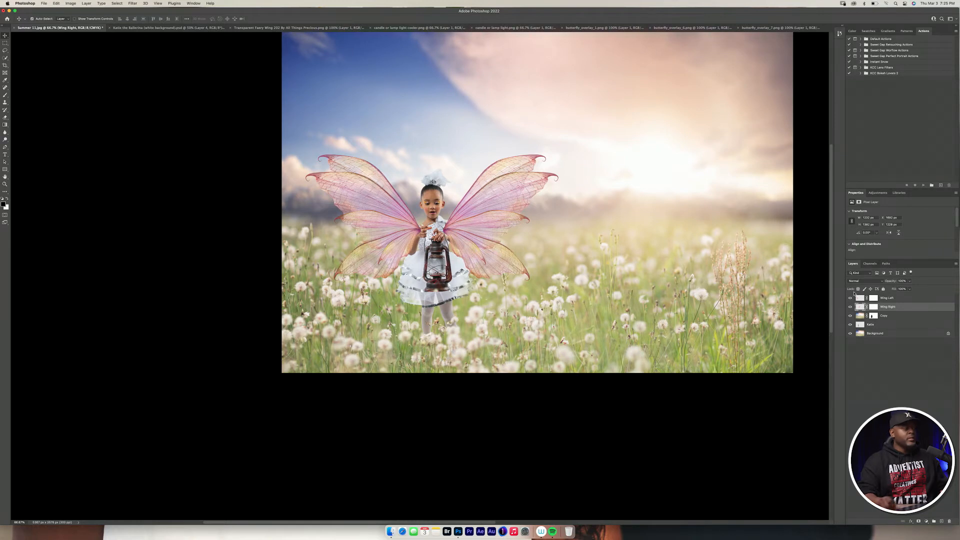
{"action": "mouse_move", "coordinate": [572, 209]}
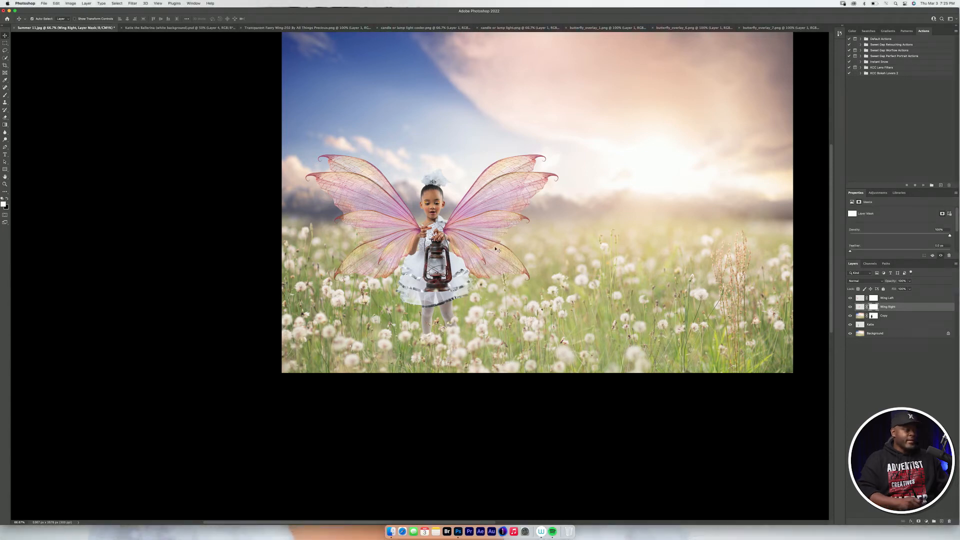
{"action": "mouse_move", "coordinate": [893, 280]}
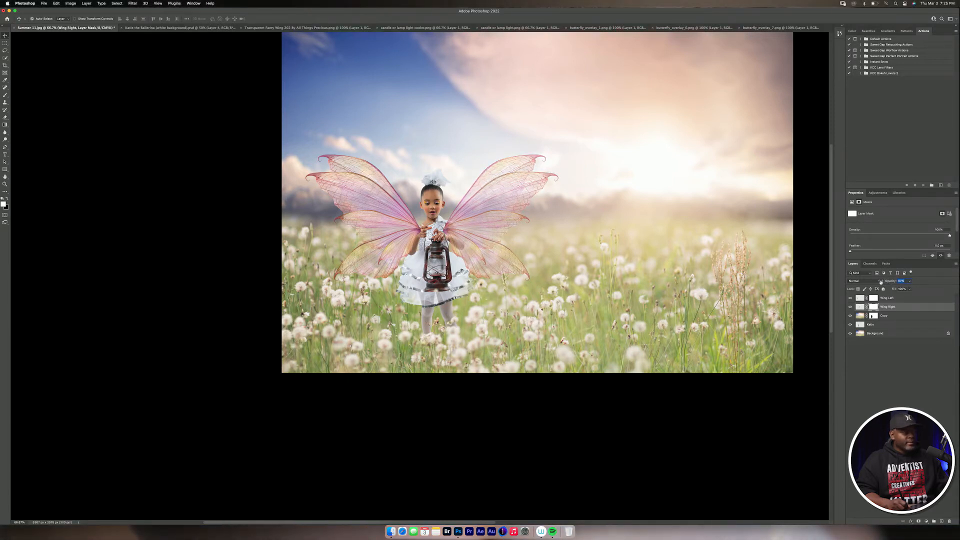
- Lower the wings' opacity and paint their masks so they blend with the girl
{"action": "left_click", "coordinate": [901, 281]}
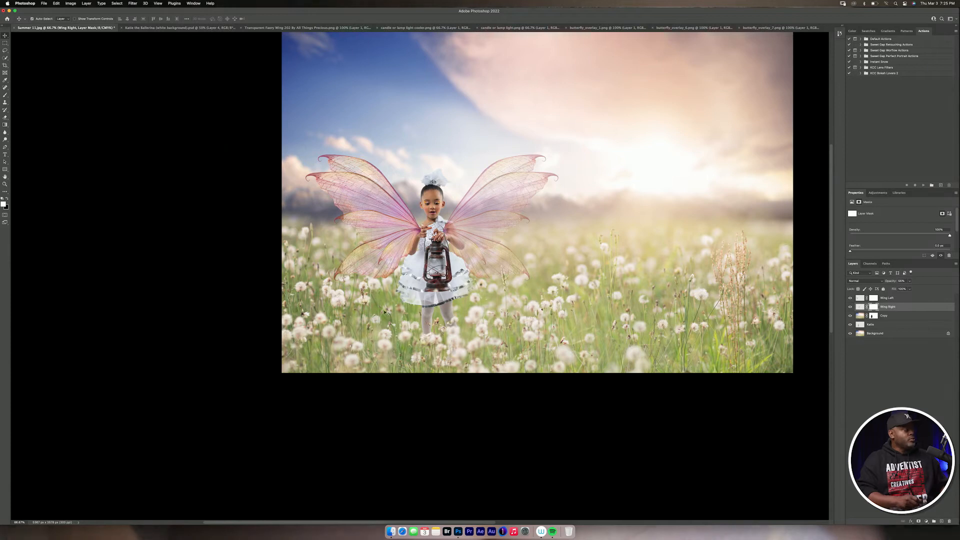
{"action": "mouse_move", "coordinate": [606, 303]}
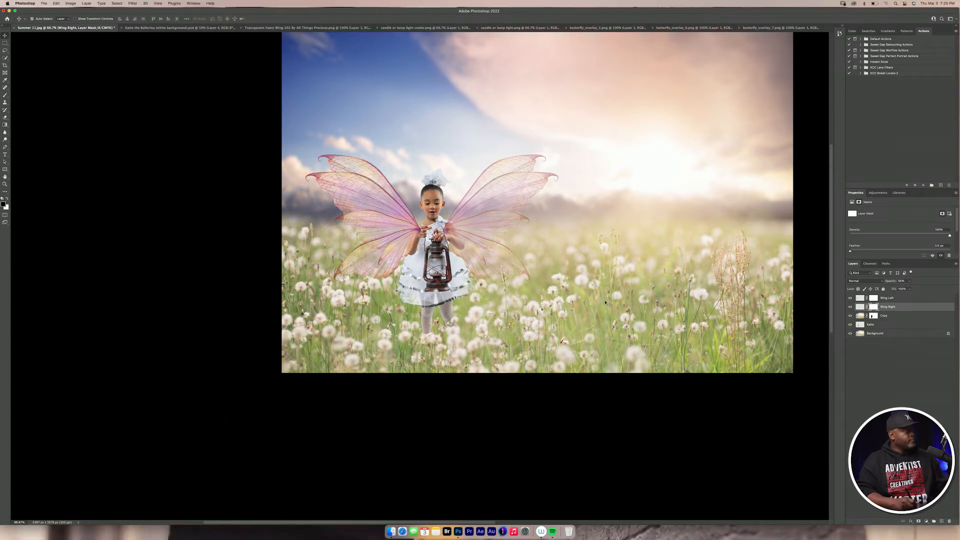
{"action": "key", "text": "b"}
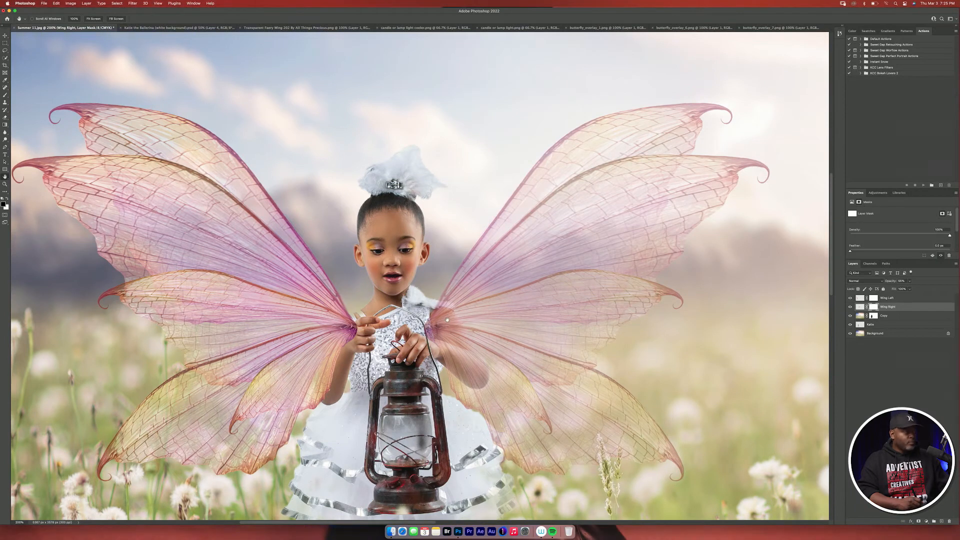
{"action": "left_click", "coordinate": [4, 76]}
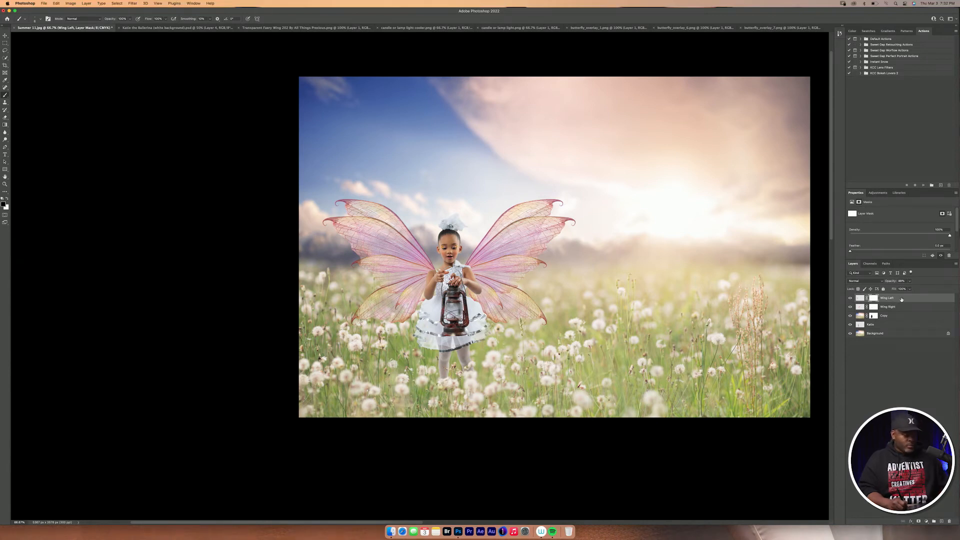
{"action": "left_click", "coordinate": [860, 299]}
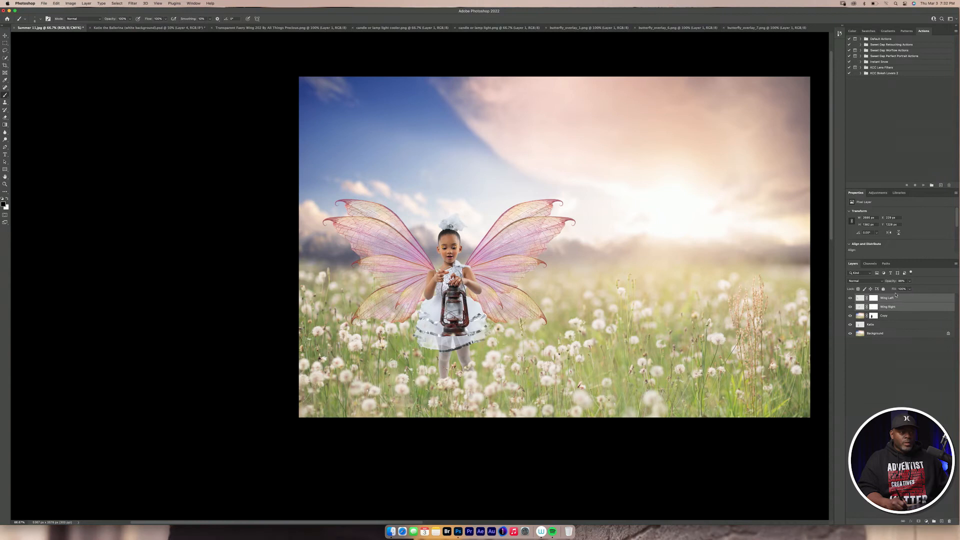
- Group both wing layers as 'Wings' and switch to the butterfly_overlay document
{"action": "key", "text": "cmd+g"}
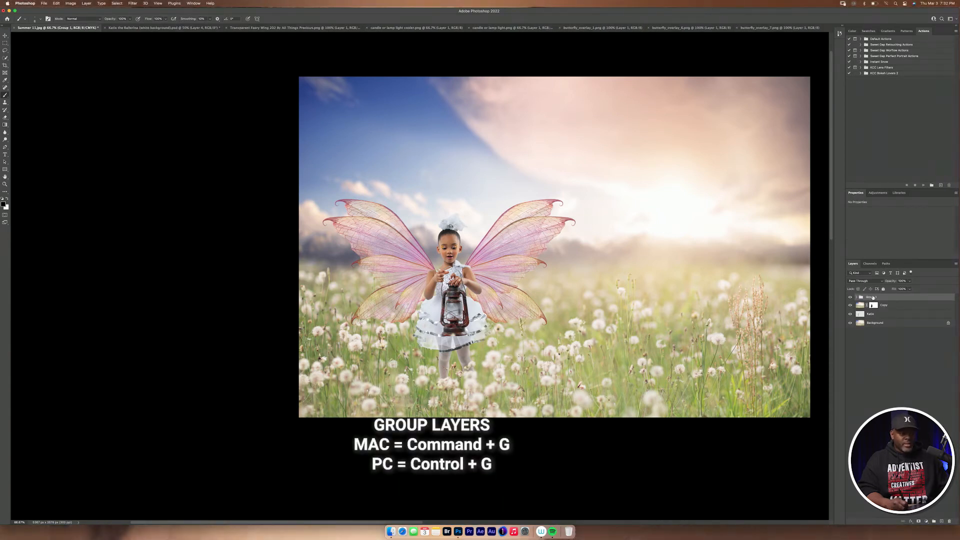
{"action": "key", "text": "cmd+g"}
{"action": "type", "text": "Wings"}
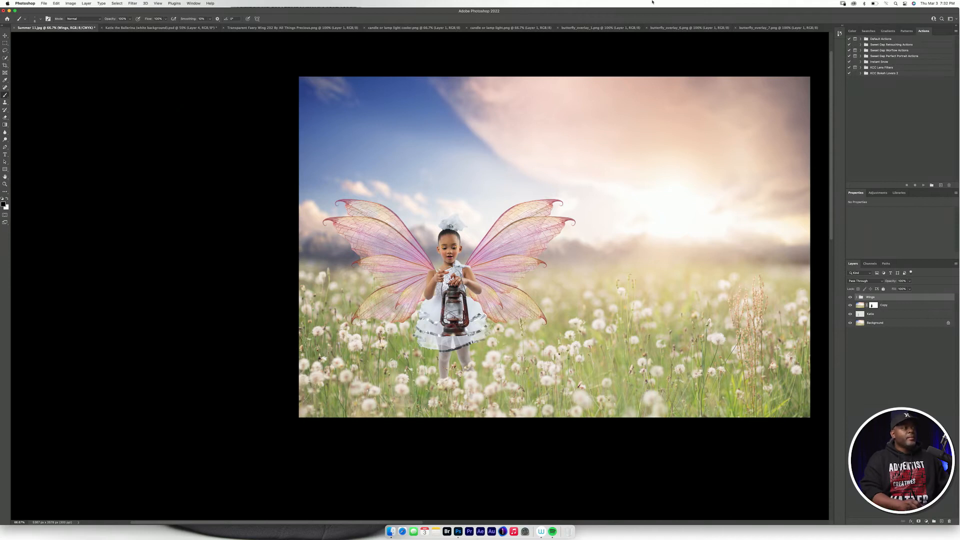
{"action": "left_click", "coordinate": [599, 28]}
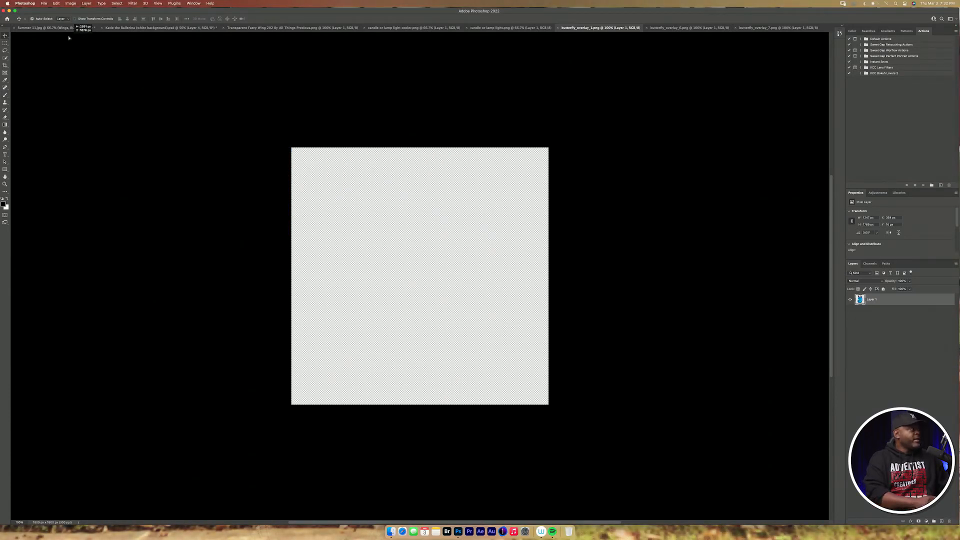
- Bring the blue and pink butterflies into the lantern and group them as Butterflies
{"action": "left_click", "coordinate": [40, 28]}
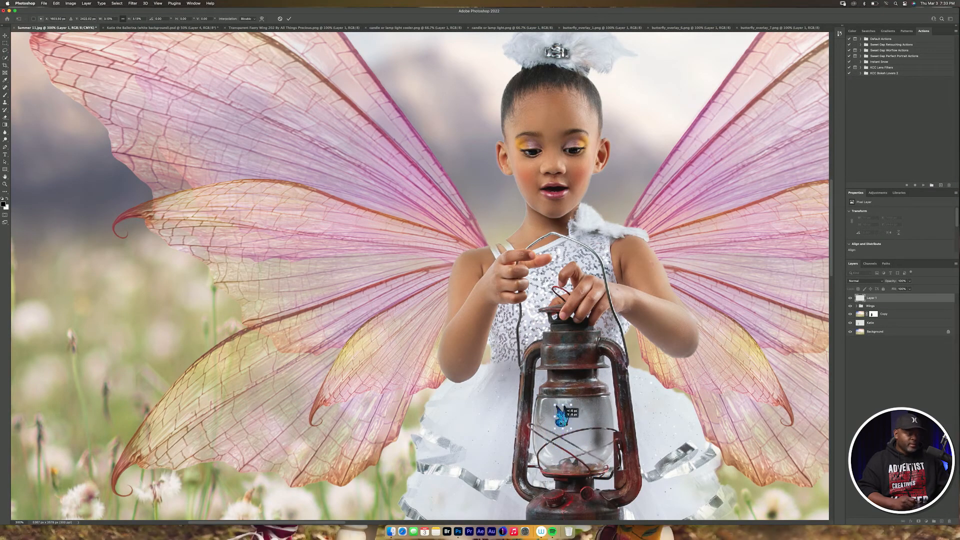
{"action": "left_click", "coordinate": [691, 28]}
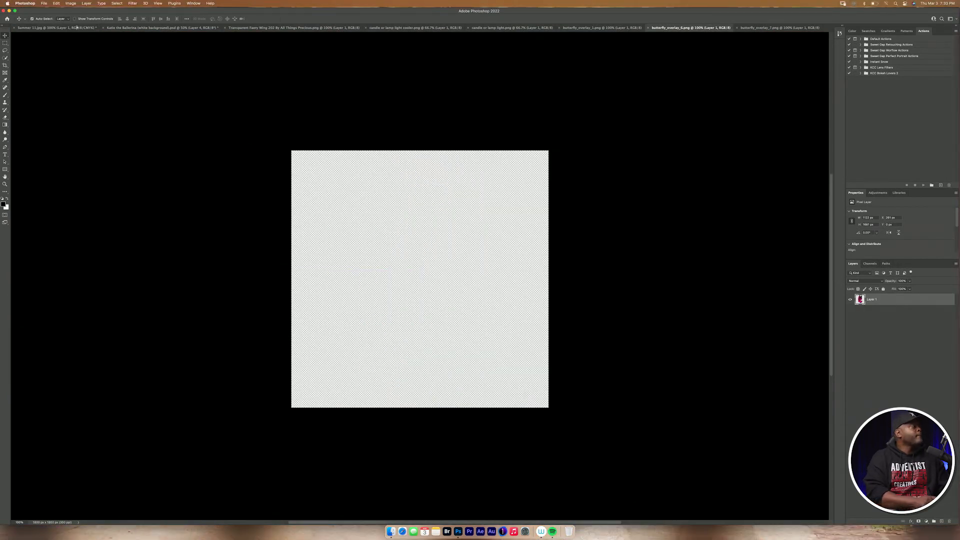
{"action": "left_click", "coordinate": [49, 28]}
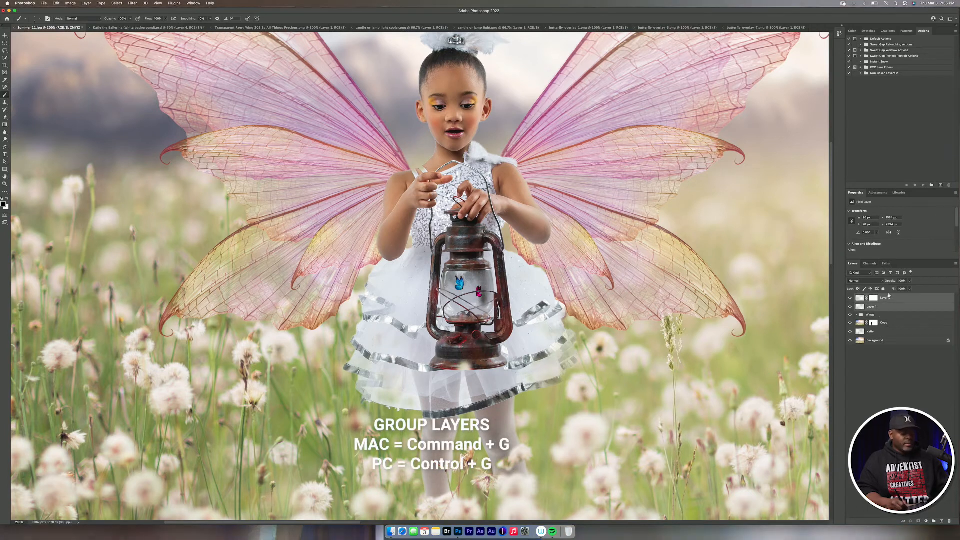
{"action": "key", "text": "cmd+g"}
{"action": "type", "text": "Butterflies"}
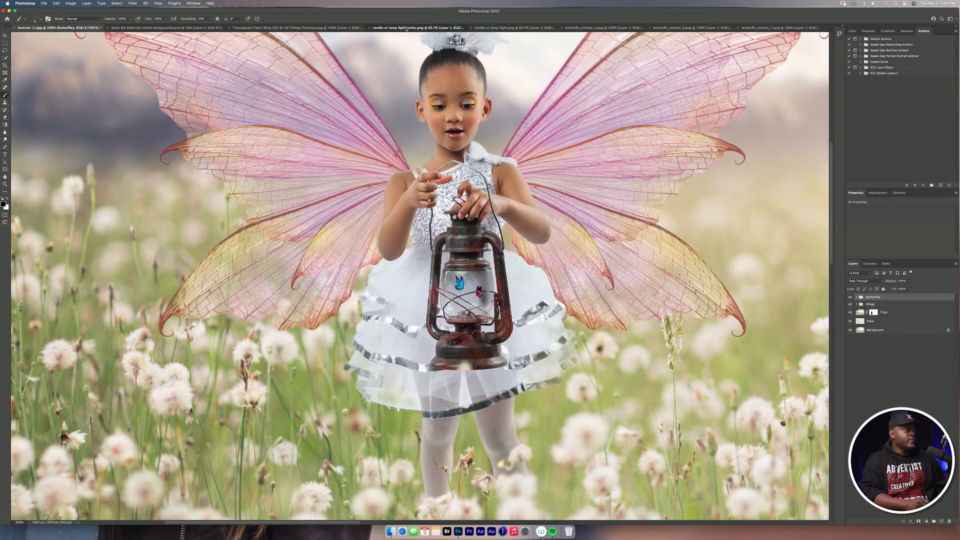
- Bring the candle-glow layer from its document into the composite over the lantern
{"action": "left_click", "coordinate": [416, 28]}
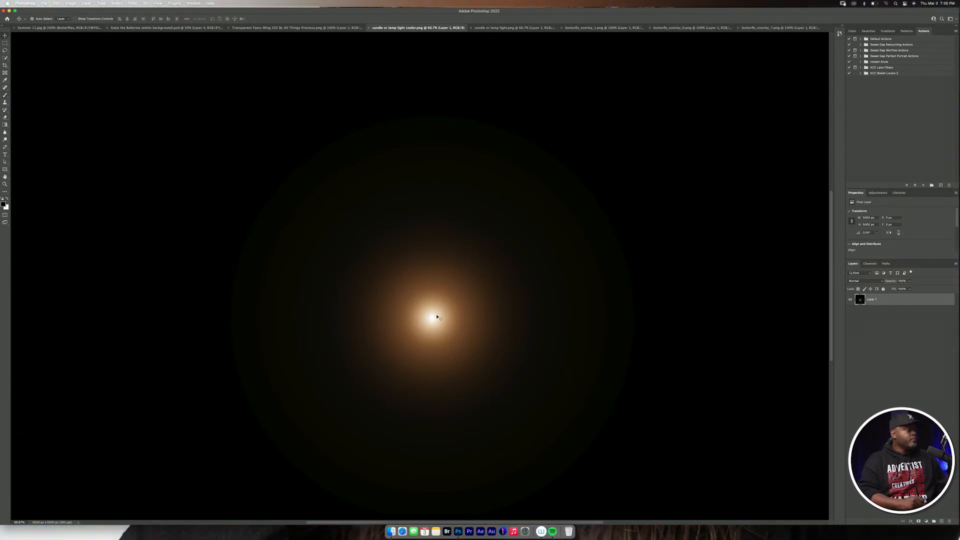
{"action": "left_click", "coordinate": [55, 28]}
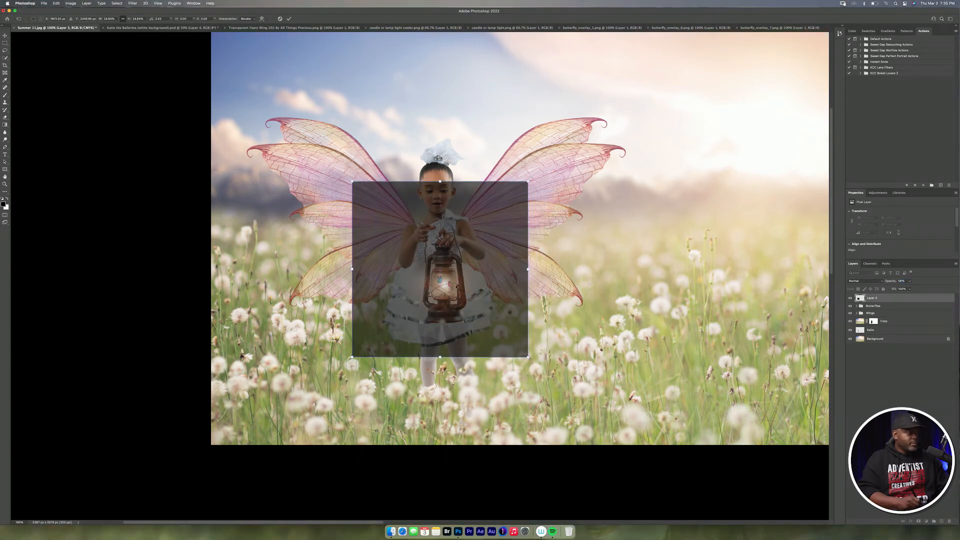
- Set the glow layer's blend mode to Color Dodge so it brightens the lantern
{"action": "triple_click", "coordinate": [900, 280]}
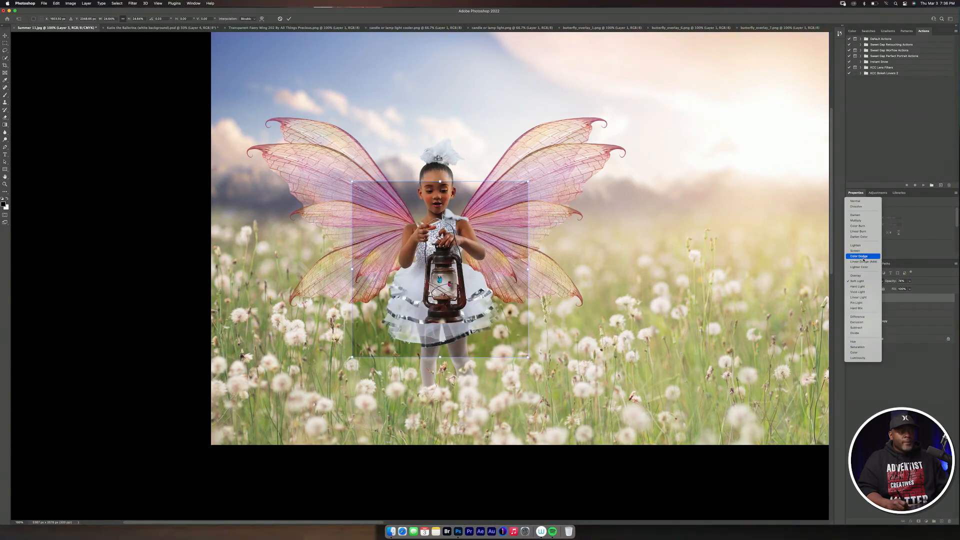
{"action": "left_click", "coordinate": [857, 251]}
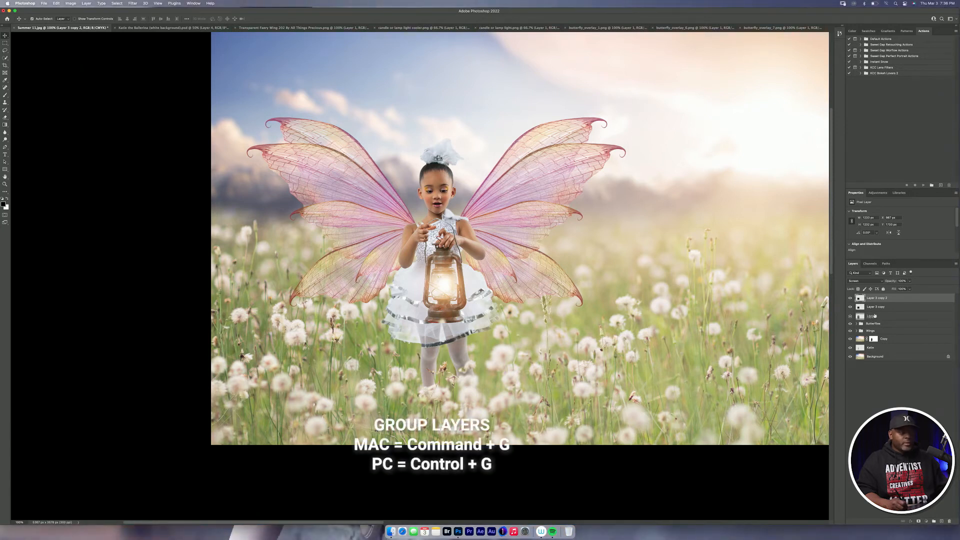
- Group the glow layers as Light and add a layer mask to the group
{"action": "key", "text": "cmd+g"}
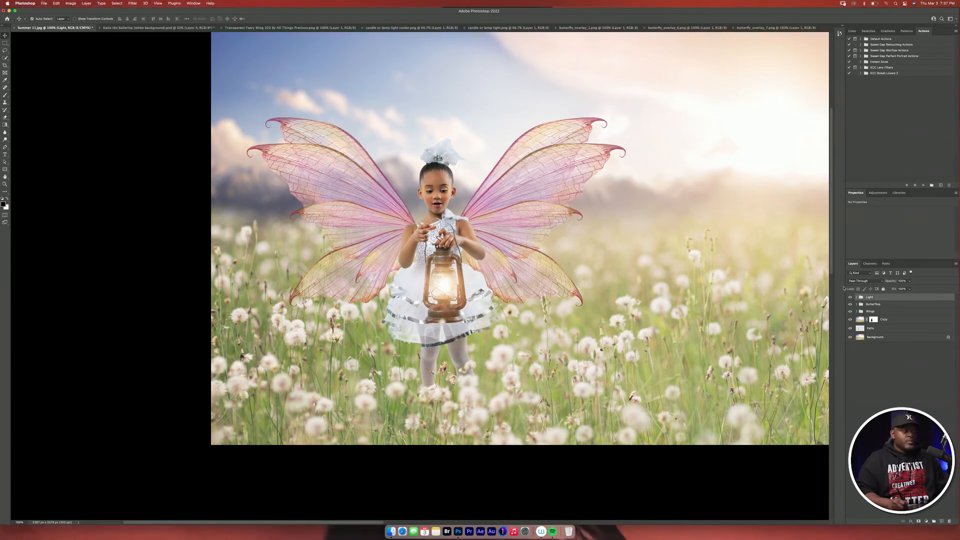
{"action": "triple_click", "coordinate": [904, 280]}
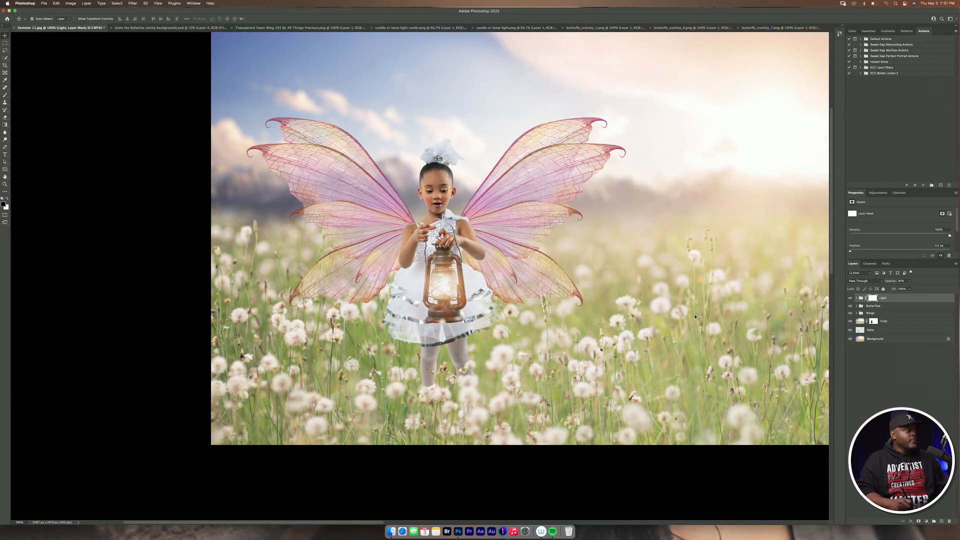
{"action": "mouse_move", "coordinate": [701, 314]}
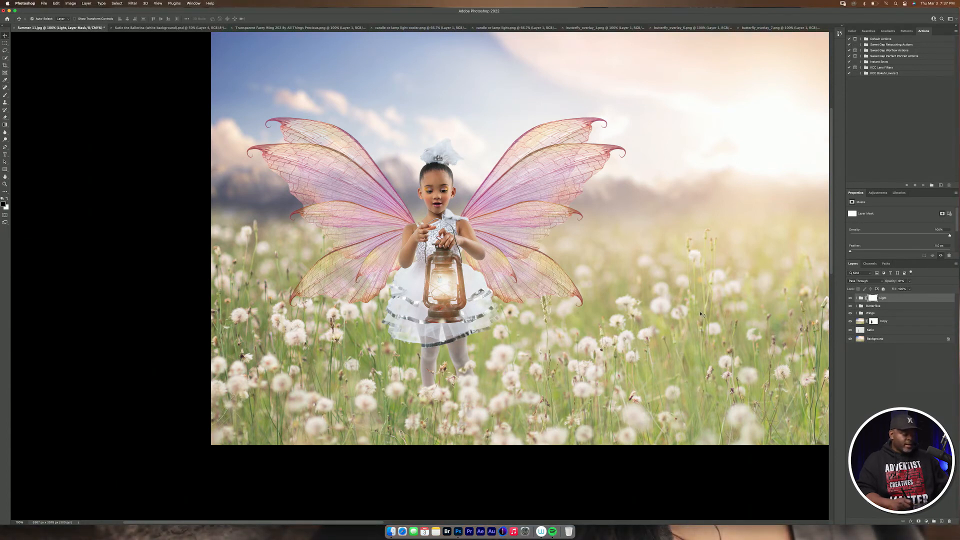
- Lower the Light group's opacity to soften the lantern glow and target its mask
{"action": "left_click", "coordinate": [5, 87]}
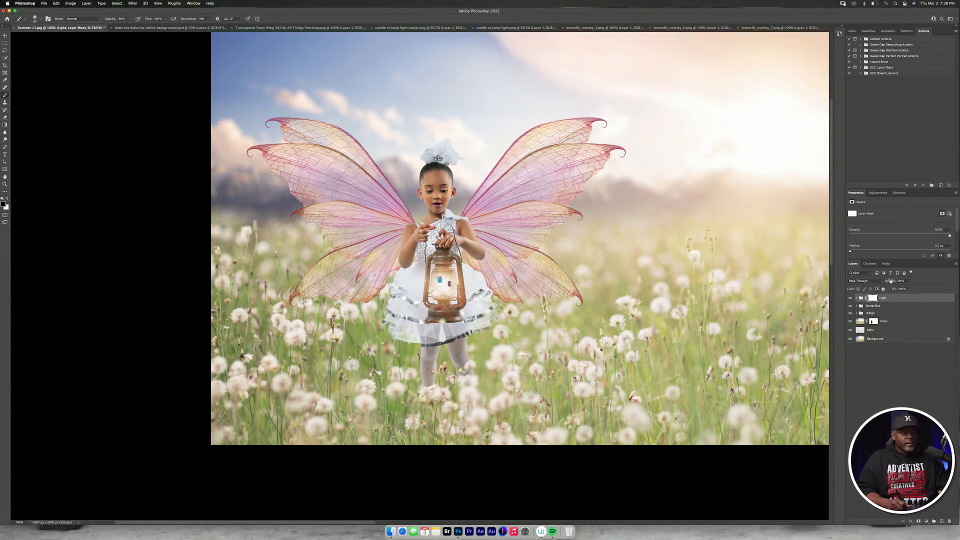
{"action": "left_click", "coordinate": [901, 280]}
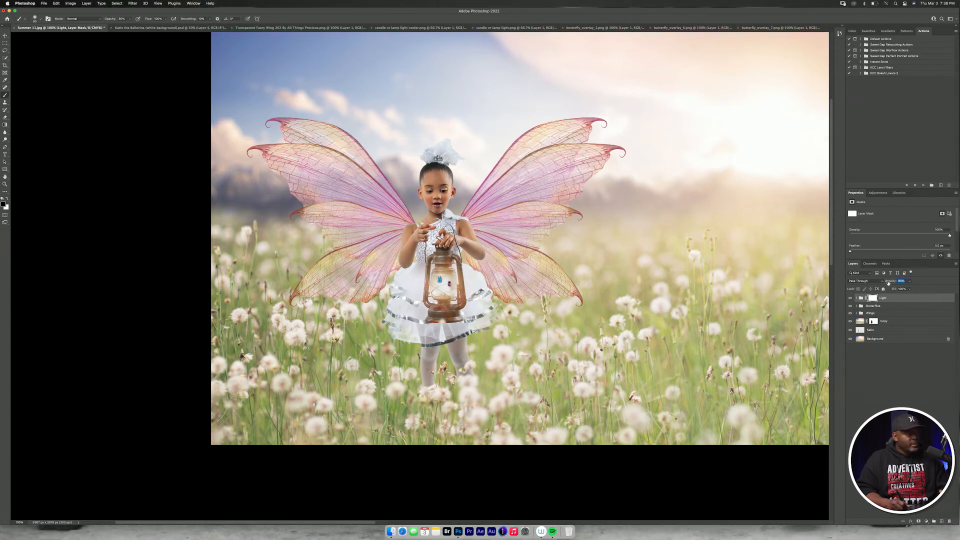
{"action": "left_click", "coordinate": [872, 306]}
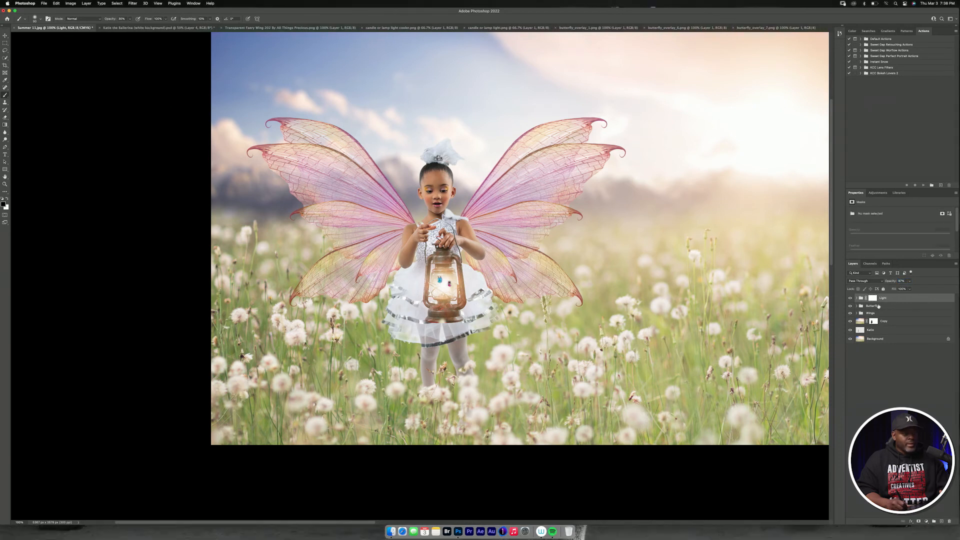
{"action": "left_click", "coordinate": [872, 306]}
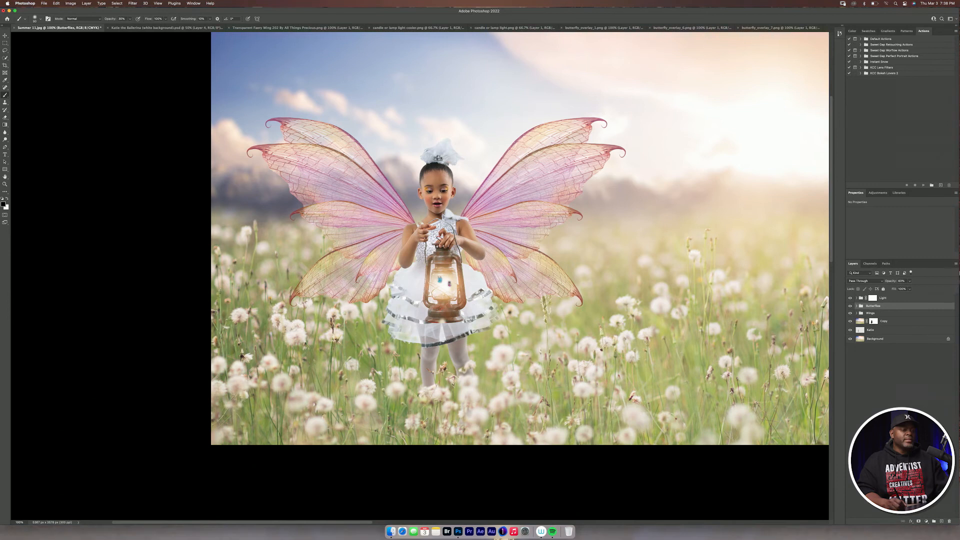
{"action": "left_click", "coordinate": [867, 298]}
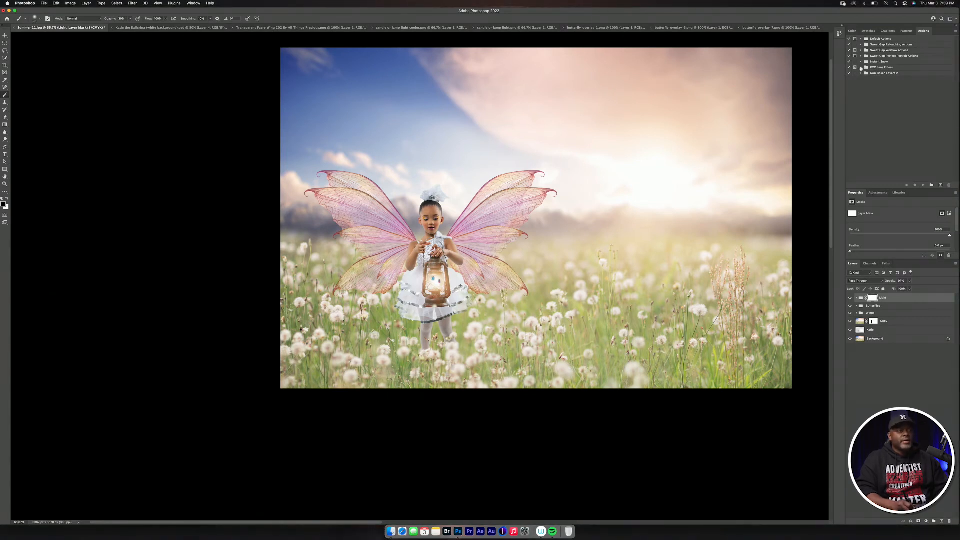
- Run the KCC Light Tricks action, compare its edge-popping layer, and collapse the group
{"action": "left_click", "coordinate": [862, 67]}
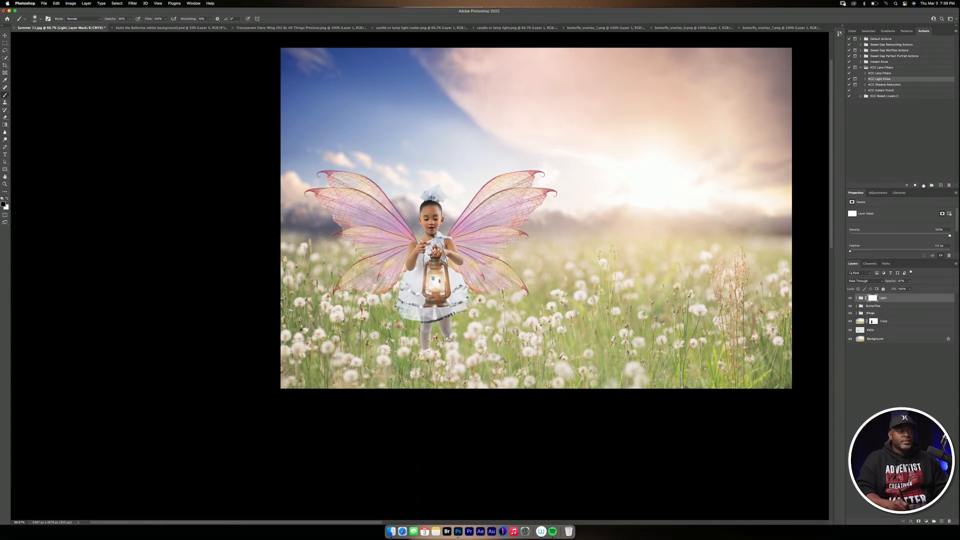
{"action": "left_click", "coordinate": [925, 185]}
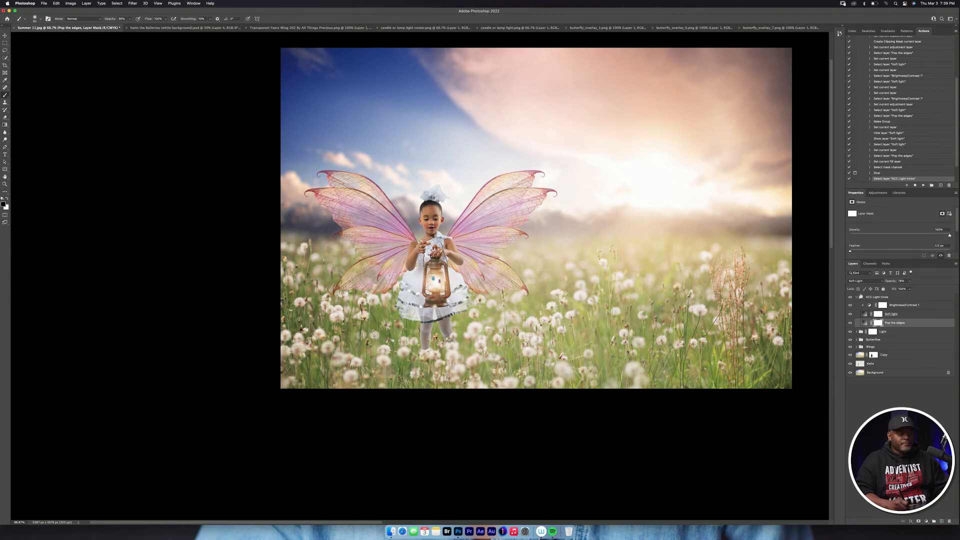
{"action": "left_click", "coordinate": [850, 298]}
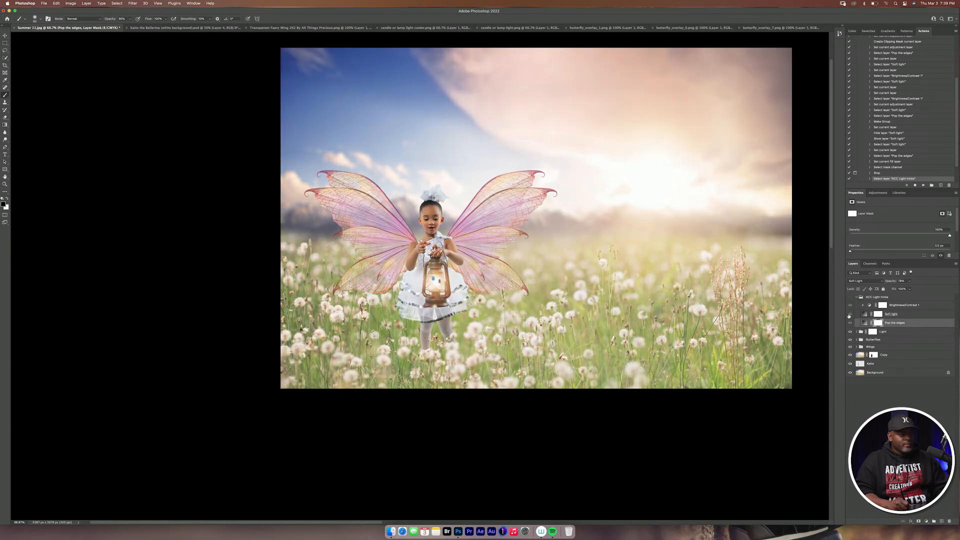
{"action": "left_click", "coordinate": [850, 314]}
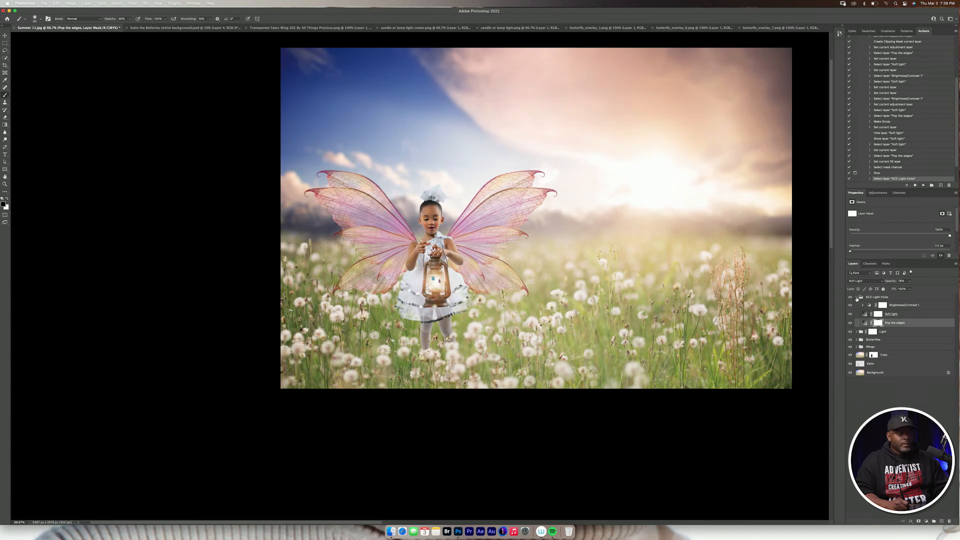
{"action": "left_click", "coordinate": [855, 297]}
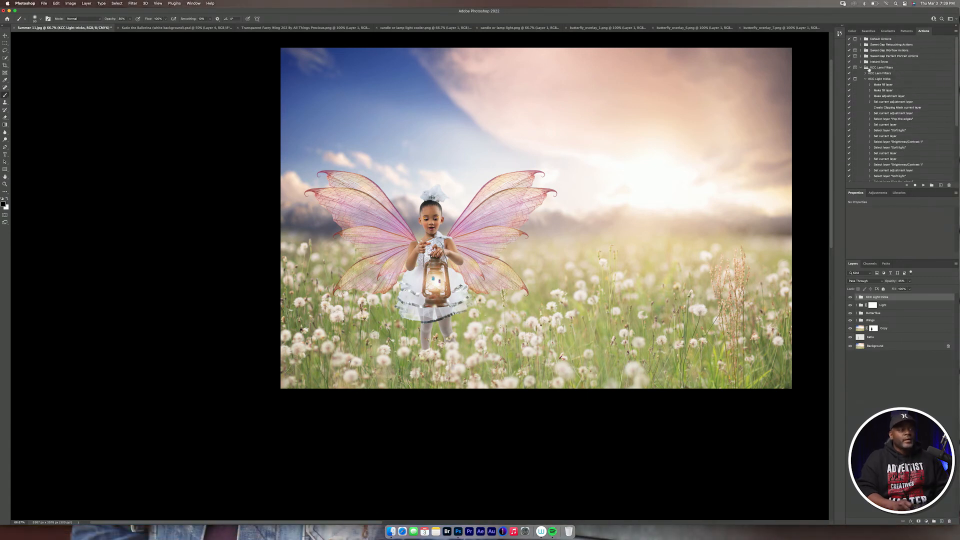
- Run the KCC Lens Filters action to add the colour filter layers
{"action": "left_click", "coordinate": [857, 78]}
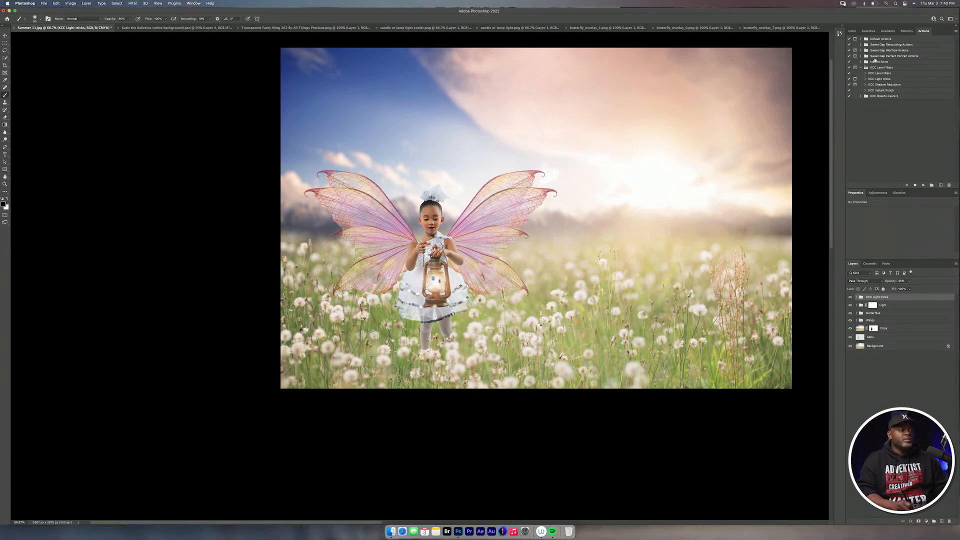
{"action": "left_click", "coordinate": [857, 61]}
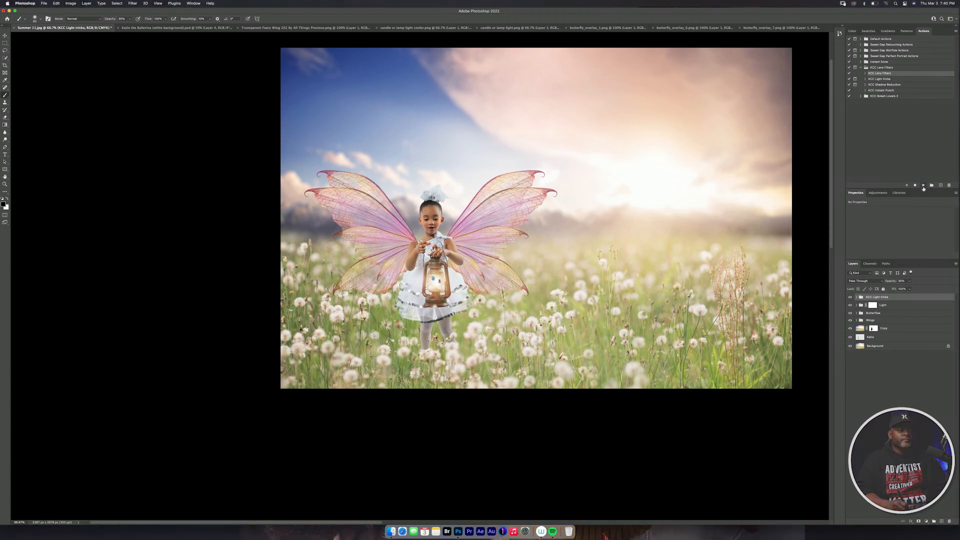
{"action": "left_click", "coordinate": [858, 297]}
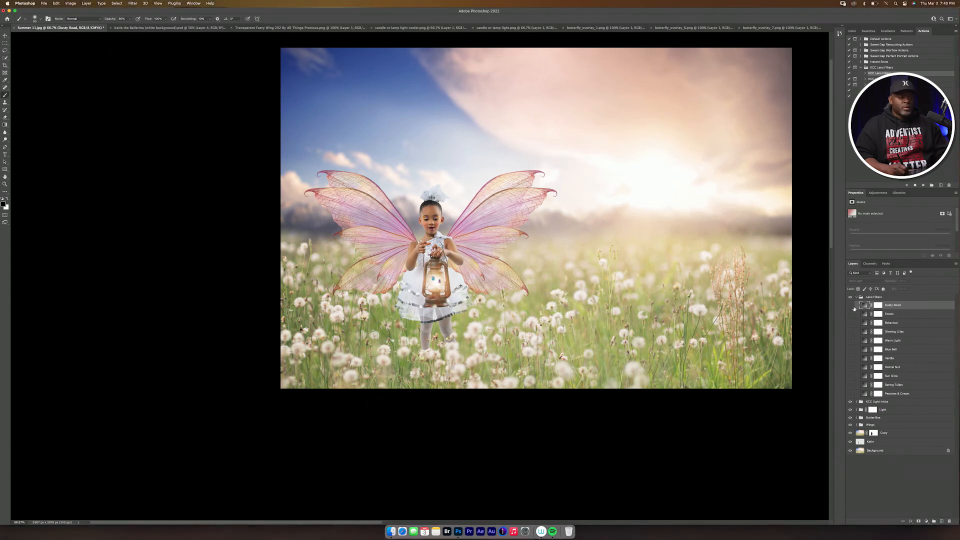
- Try the Dusty Road colour filter, adjust its strength, then turn it off
{"action": "left_click", "coordinate": [850, 305]}
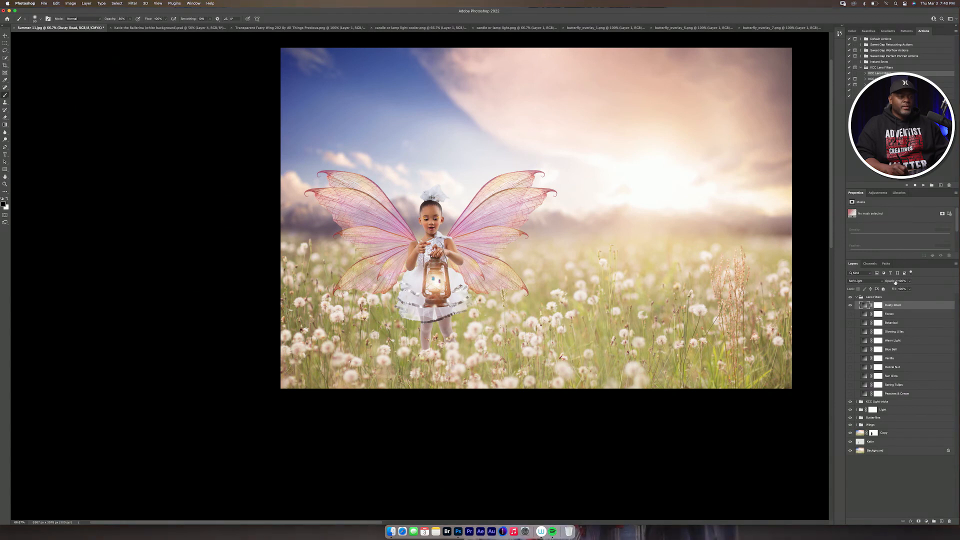
{"action": "left_click", "coordinate": [902, 281]}
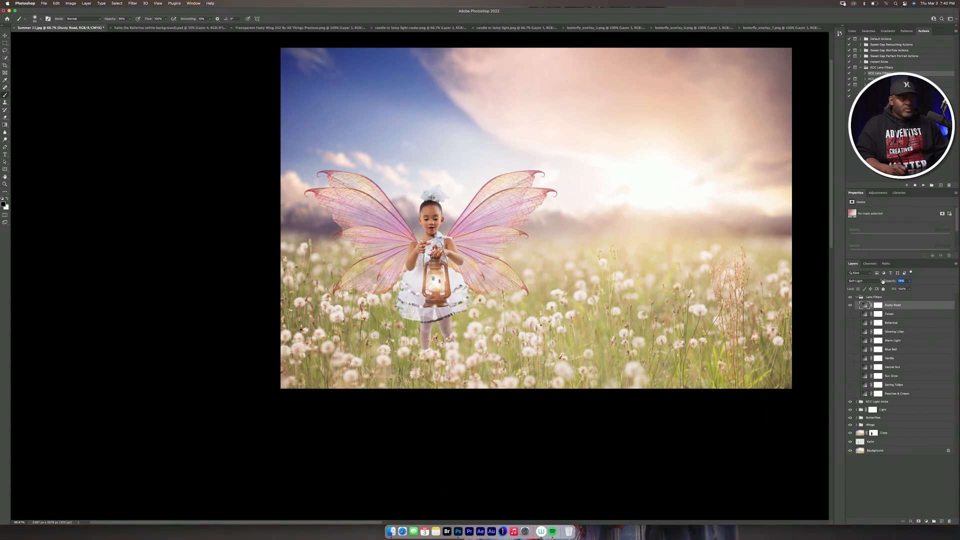
{"action": "left_click", "coordinate": [901, 280]}
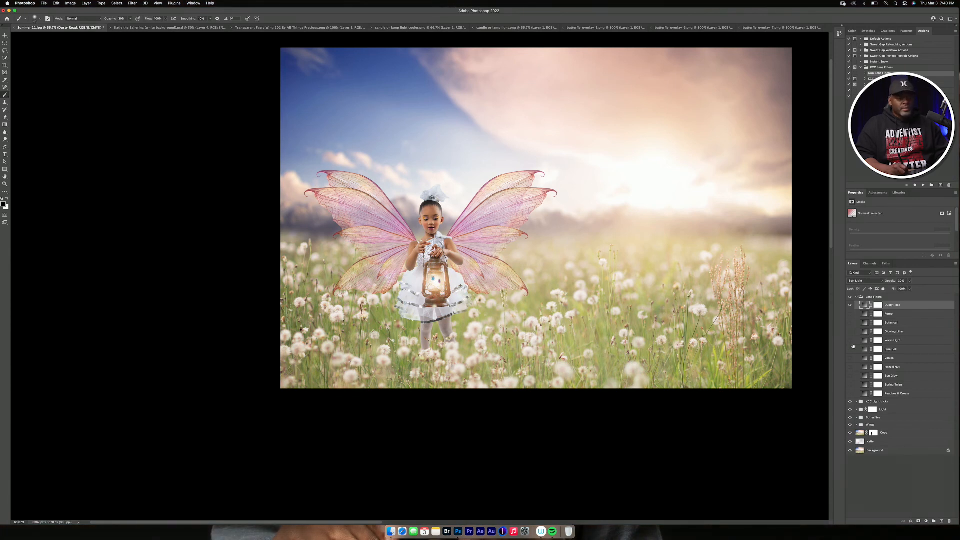
- Enable the Warm Light filter and lower its opacity for a soft warm tint
{"action": "left_click", "coordinate": [851, 340]}
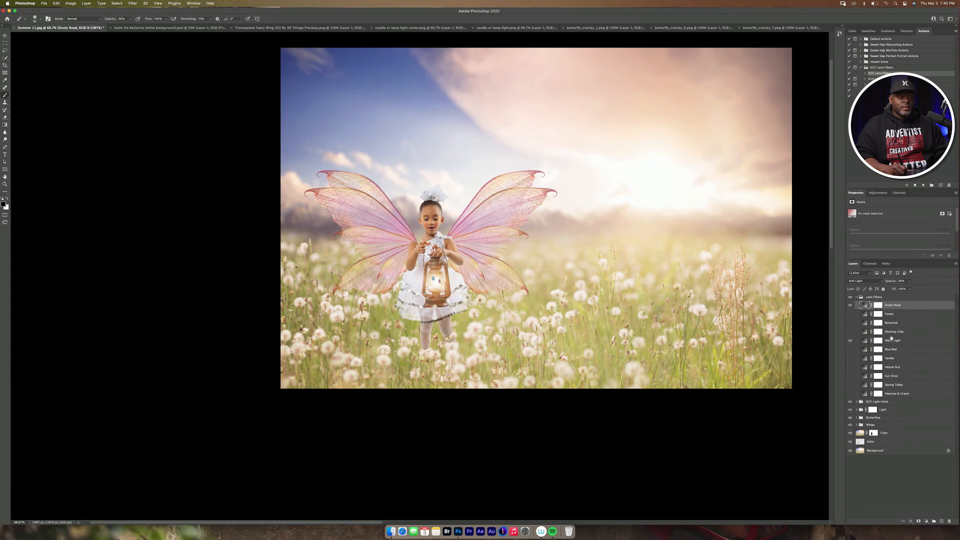
{"action": "left_click", "coordinate": [893, 340]}
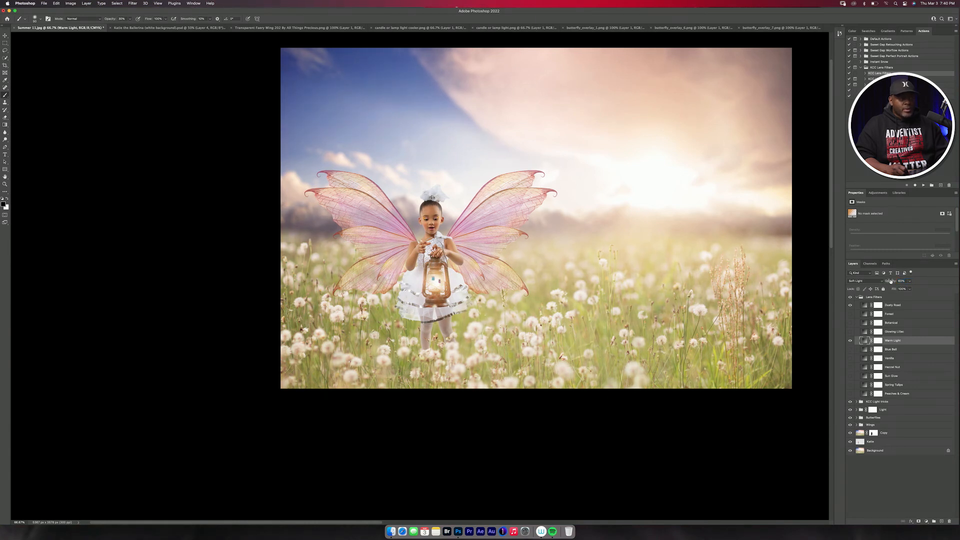
{"action": "left_click", "coordinate": [901, 281]}
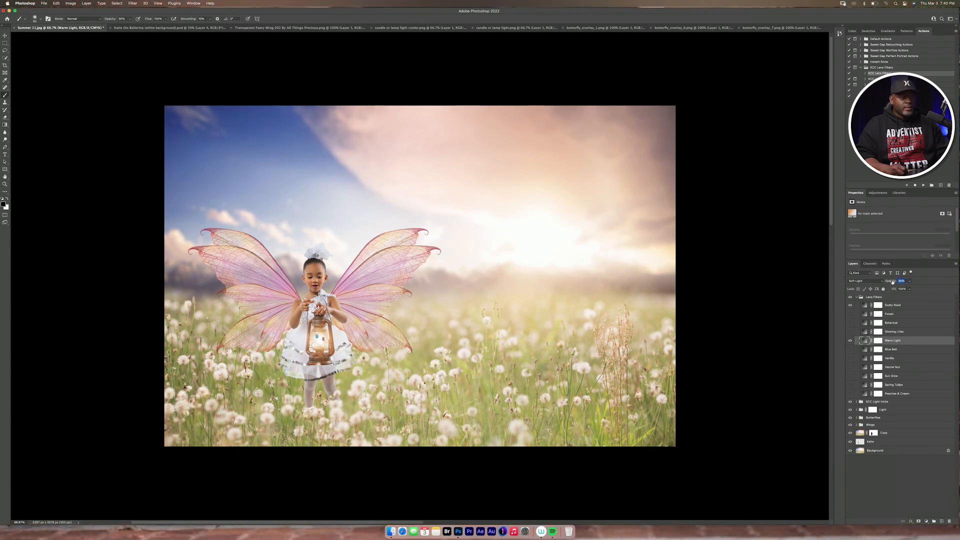
{"action": "left_click", "coordinate": [902, 281]}
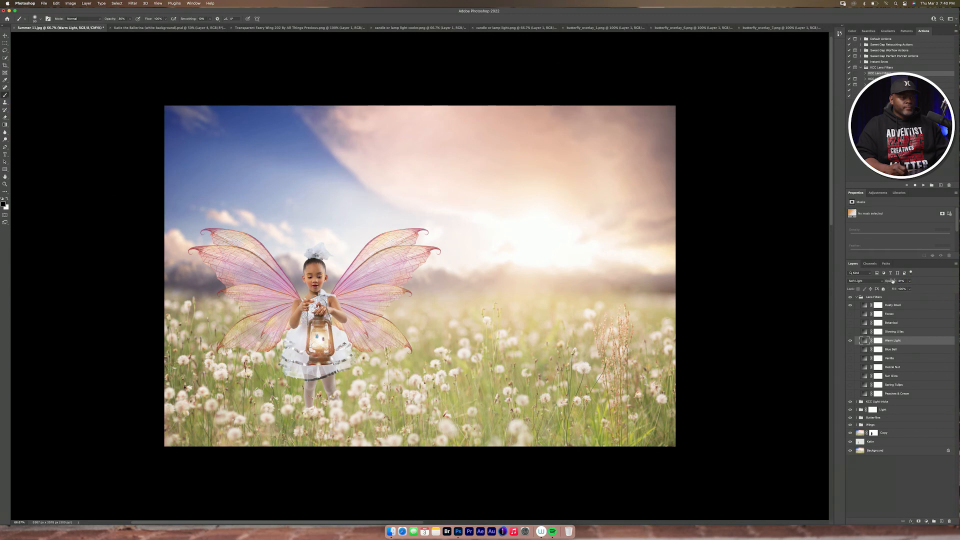
{"action": "left_click", "coordinate": [902, 281]}
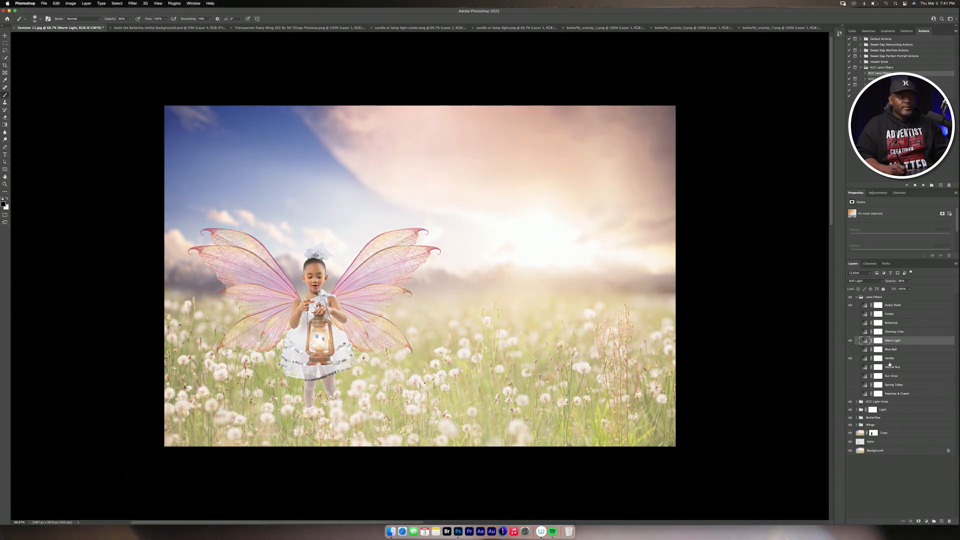
- Enable the Vanilla filter at reduced strength alongside Warm Light
{"action": "left_click", "coordinate": [890, 358]}
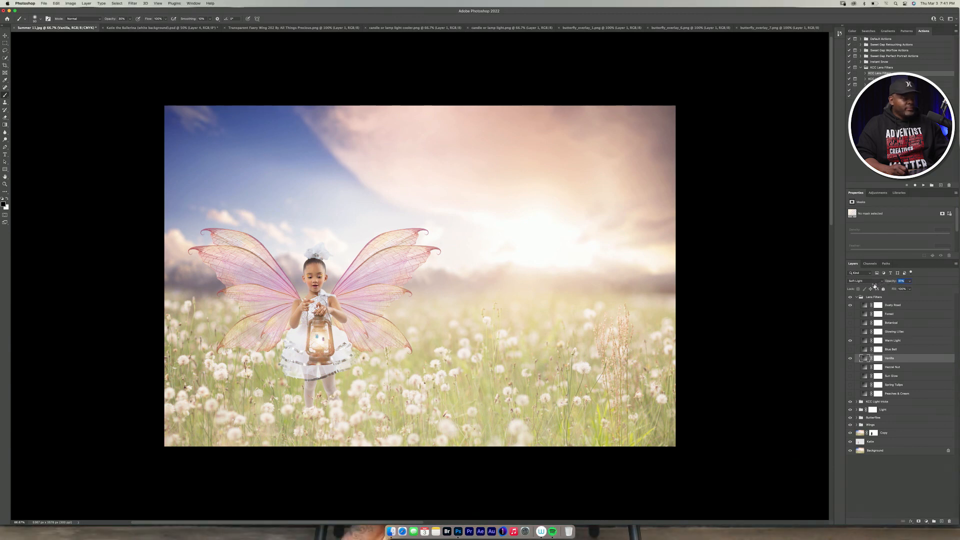
{"action": "left_click", "coordinate": [850, 358]}
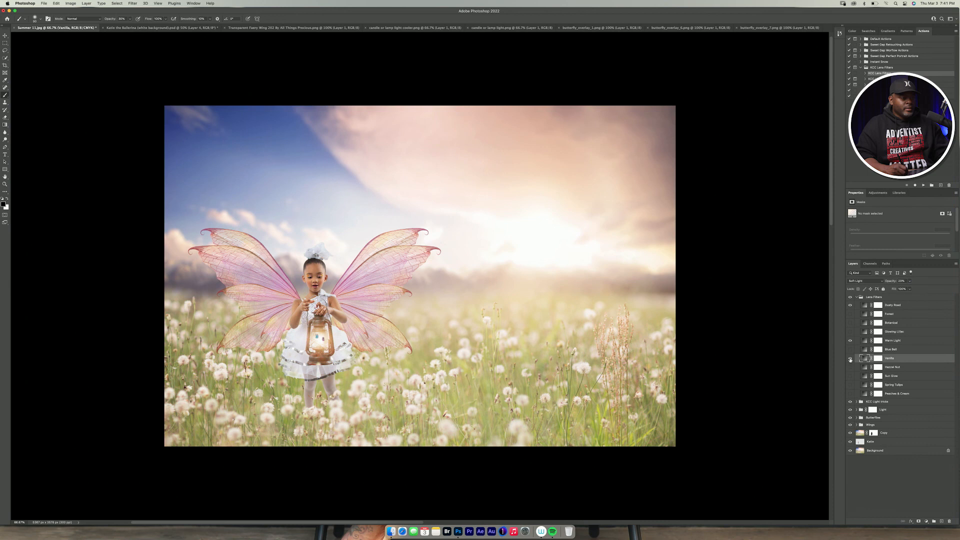
{"action": "left_click", "coordinate": [850, 358]}
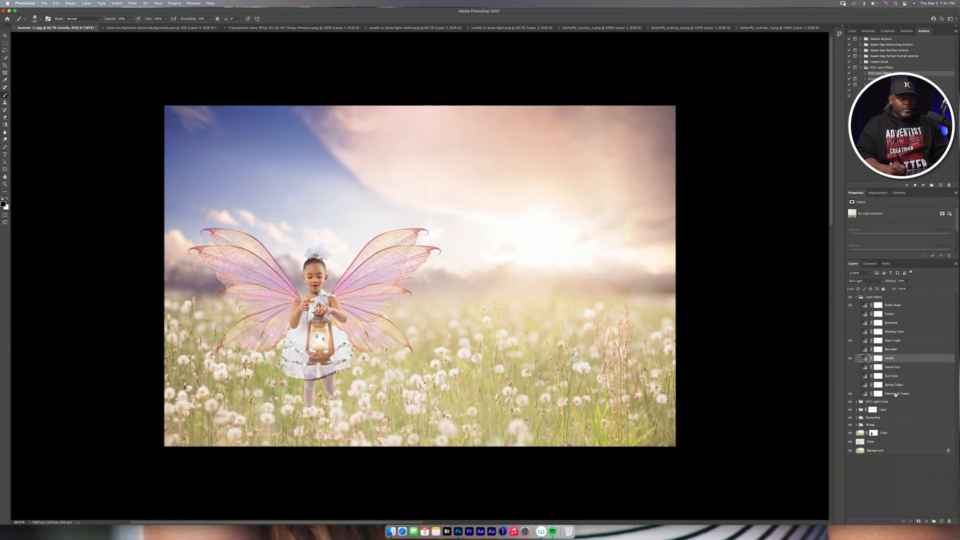
{"action": "left_click", "coordinate": [898, 393]}
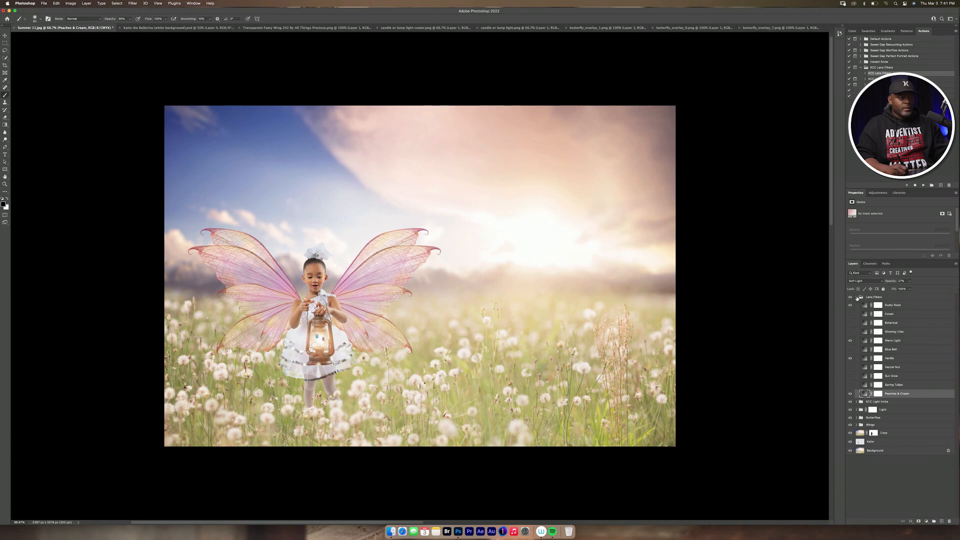
- Collapse the Lens Filters group and toggle it to compare with and without
{"action": "left_click", "coordinate": [860, 297]}
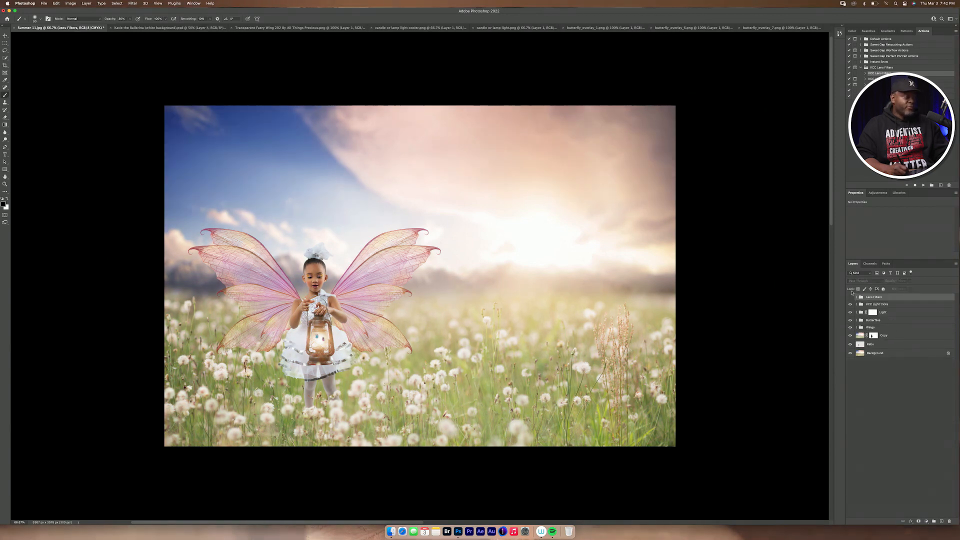
{"action": "left_click", "coordinate": [850, 297]}
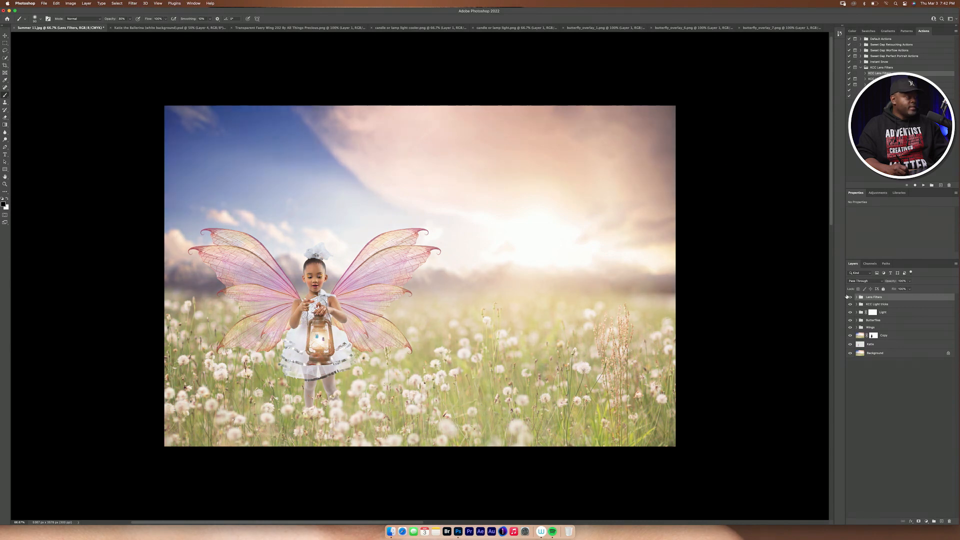
{"action": "left_click", "coordinate": [851, 297]}
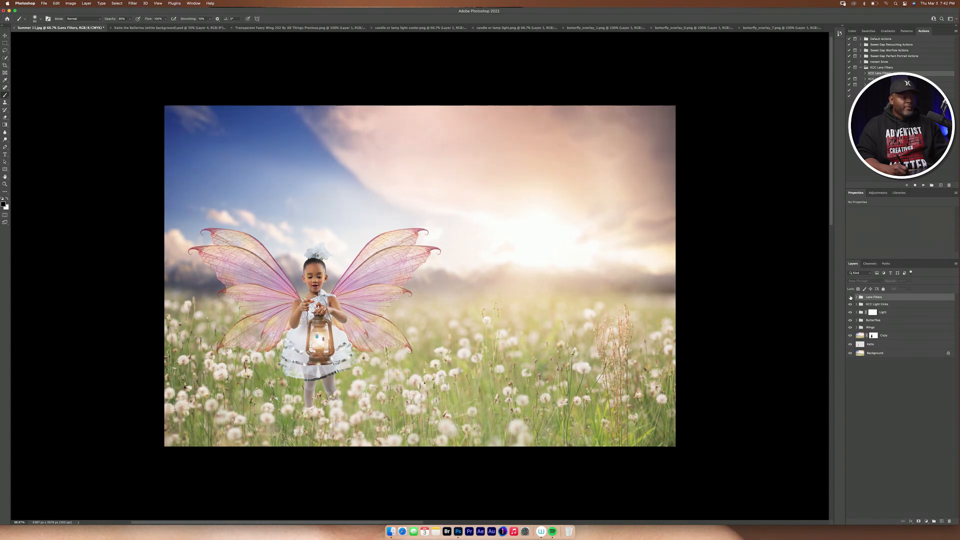